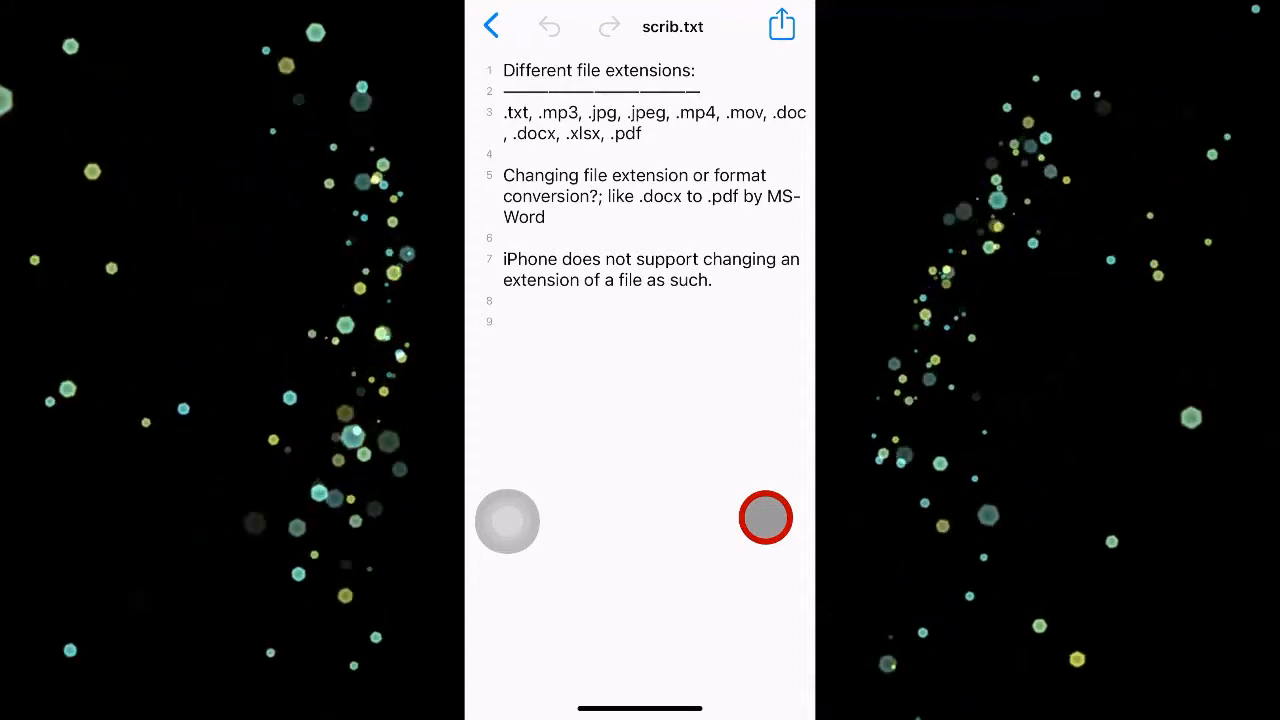
From the home screen, launch Files and browse On My iPhone into the Recwork folder.
left_click_drag(766, 518, 680, 436)
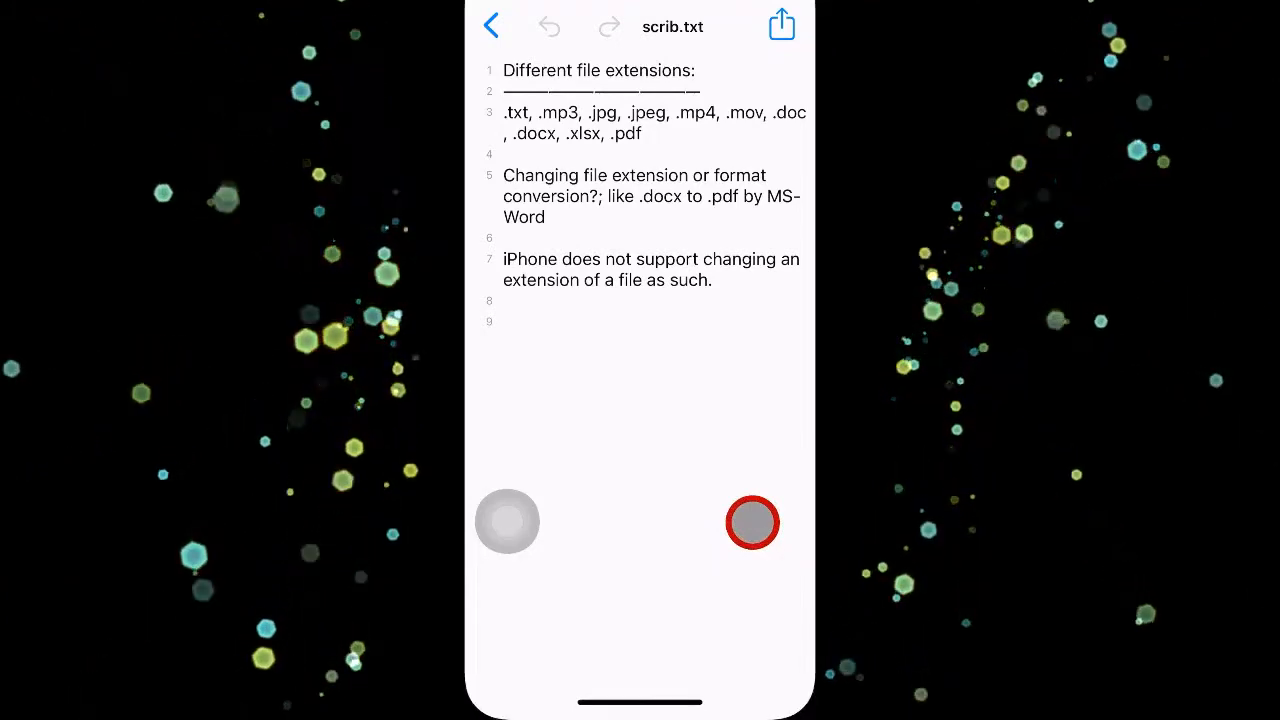
left_click(508, 522)
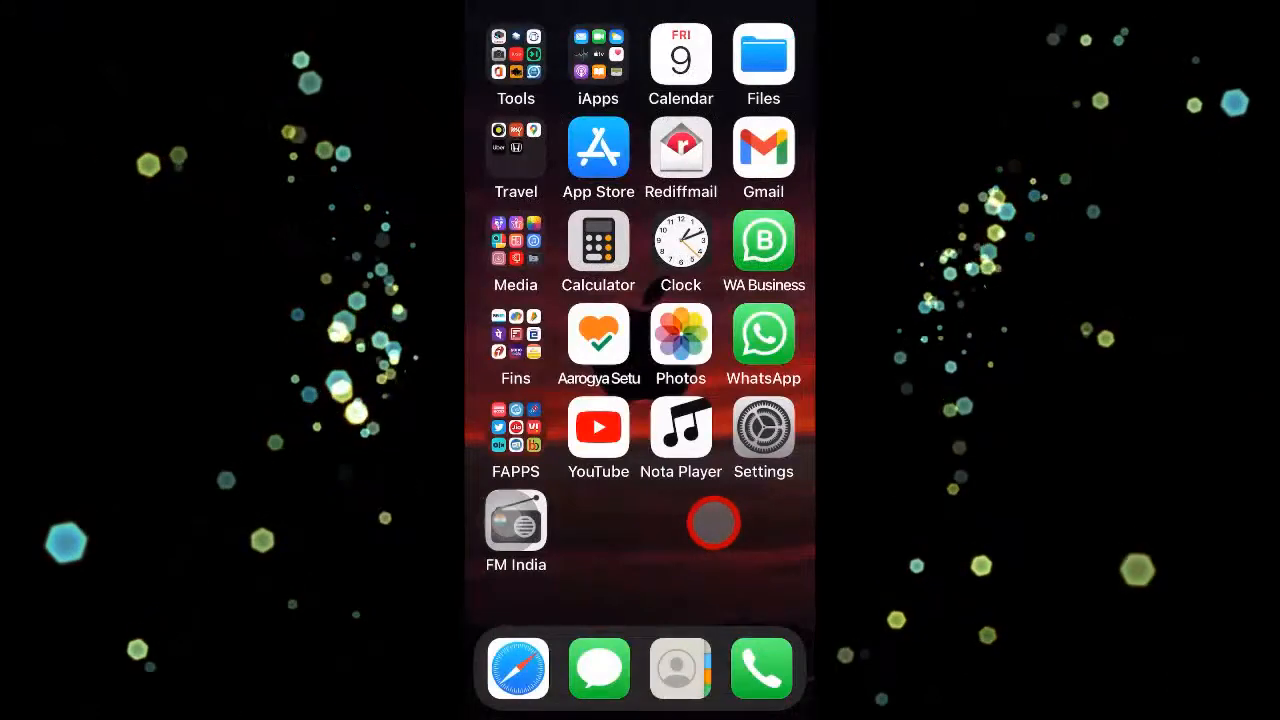
mouse_move(764, 56)
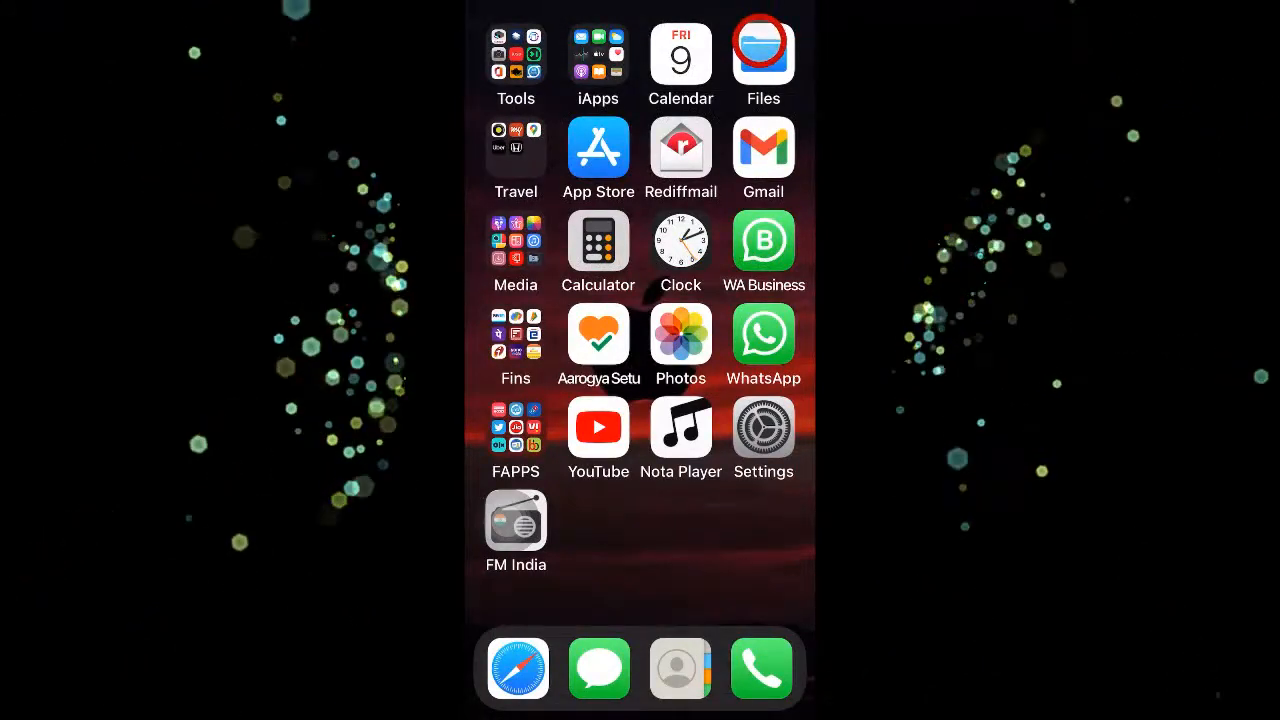
left_click(762, 56)
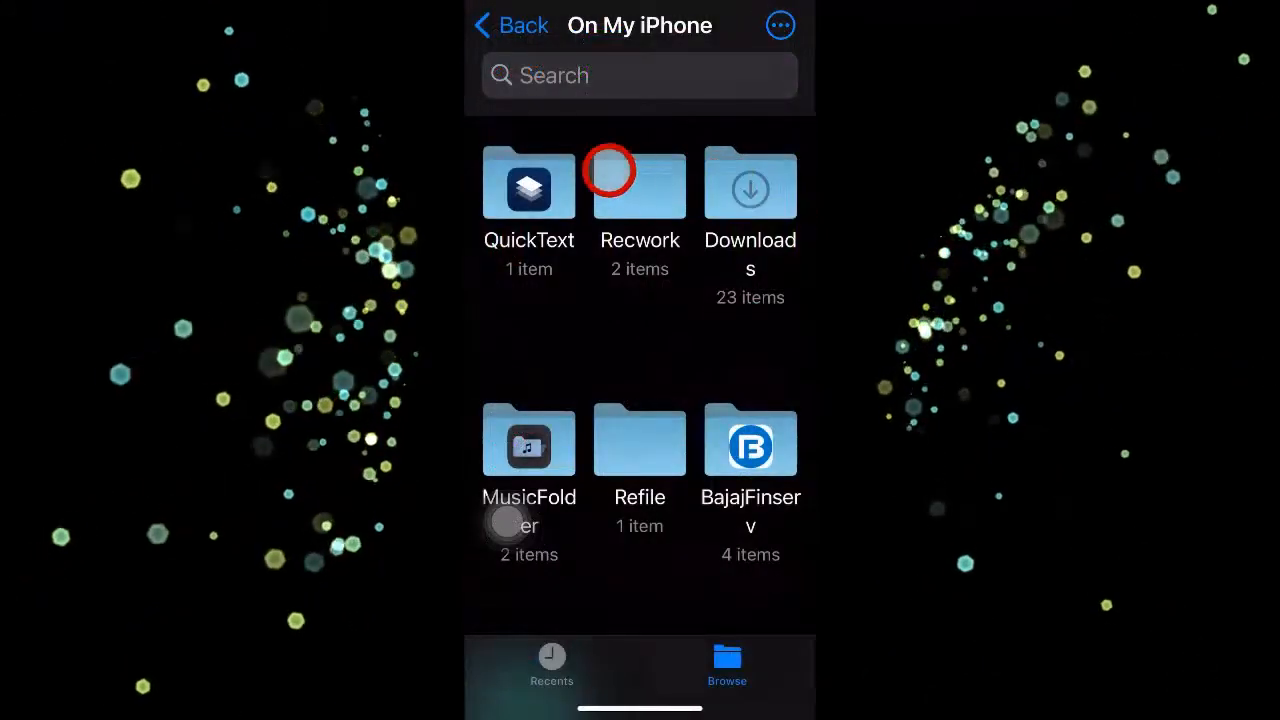
left_click(484, 24)
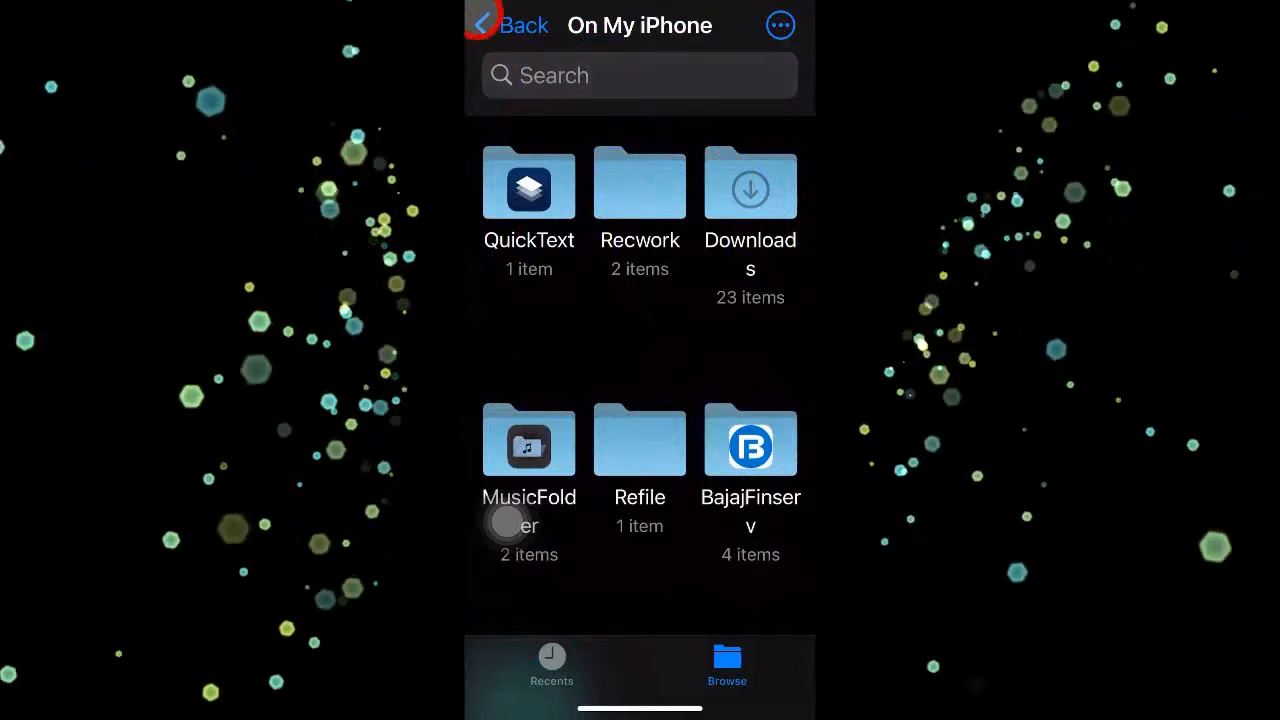
left_click(508, 24)
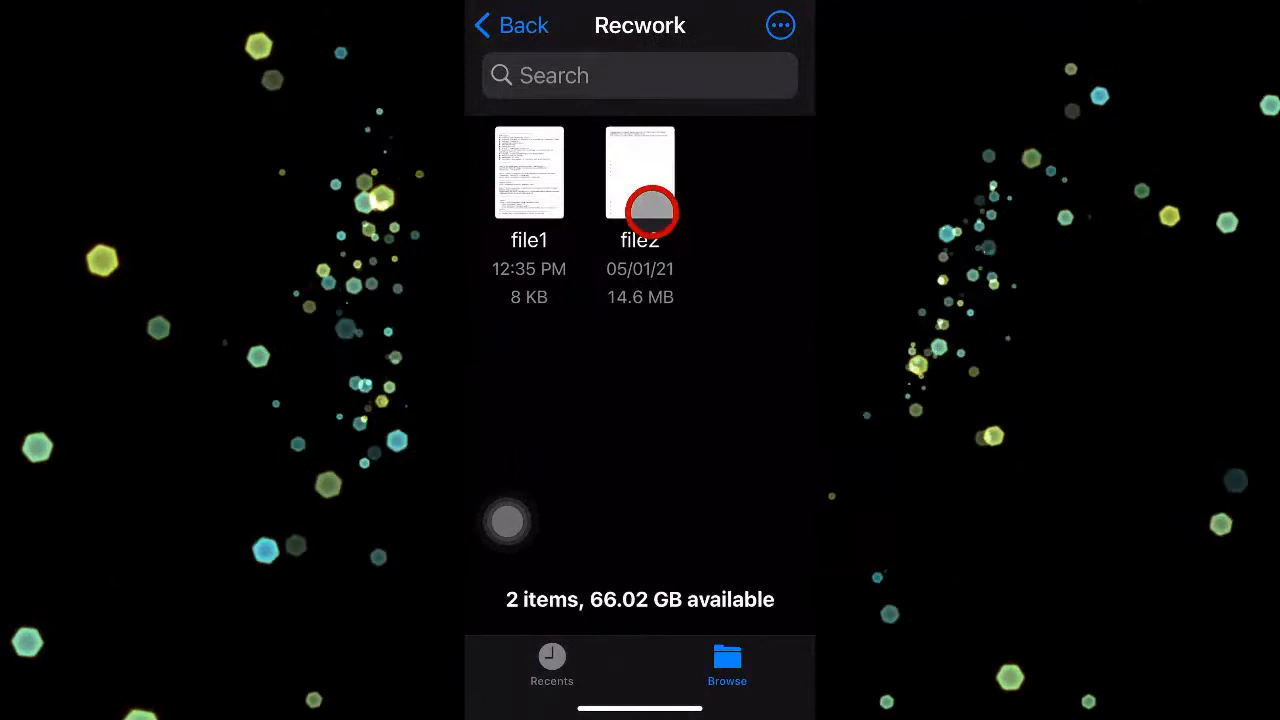
mouse_move(596, 376)
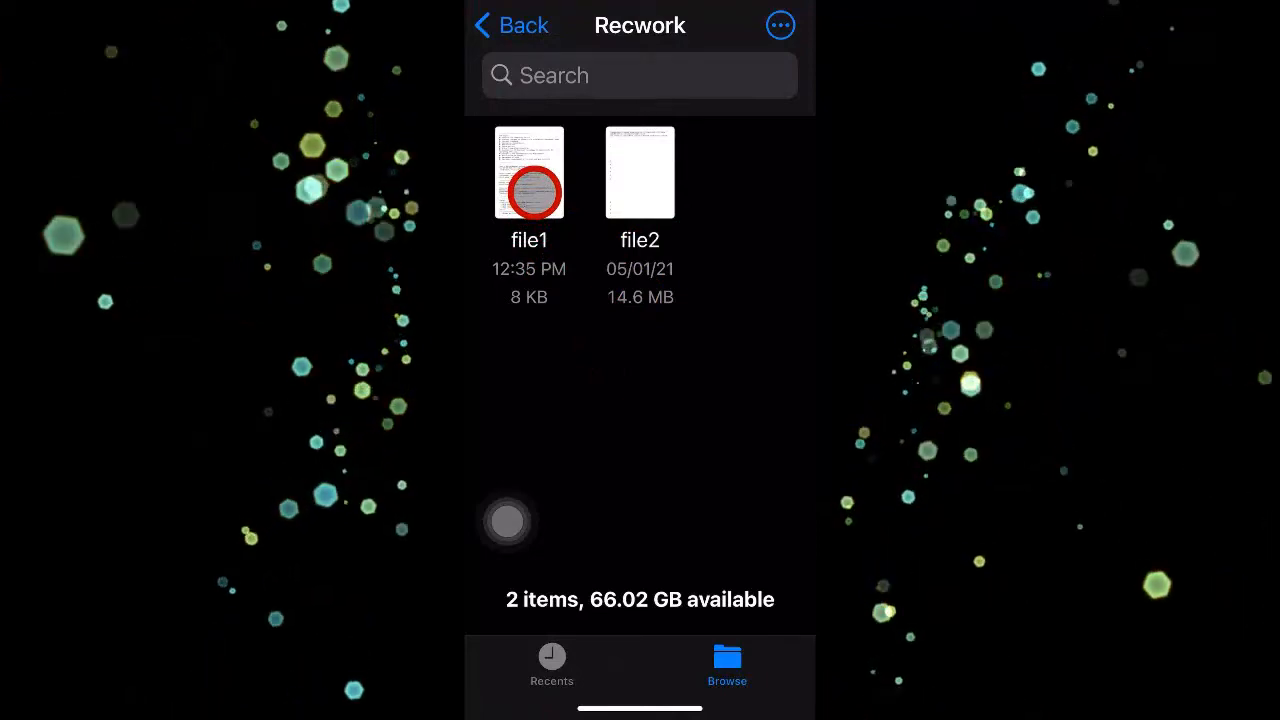
Preview file1's text, close it, and return to Recwork showing file1 and file2.
left_click(528, 172)
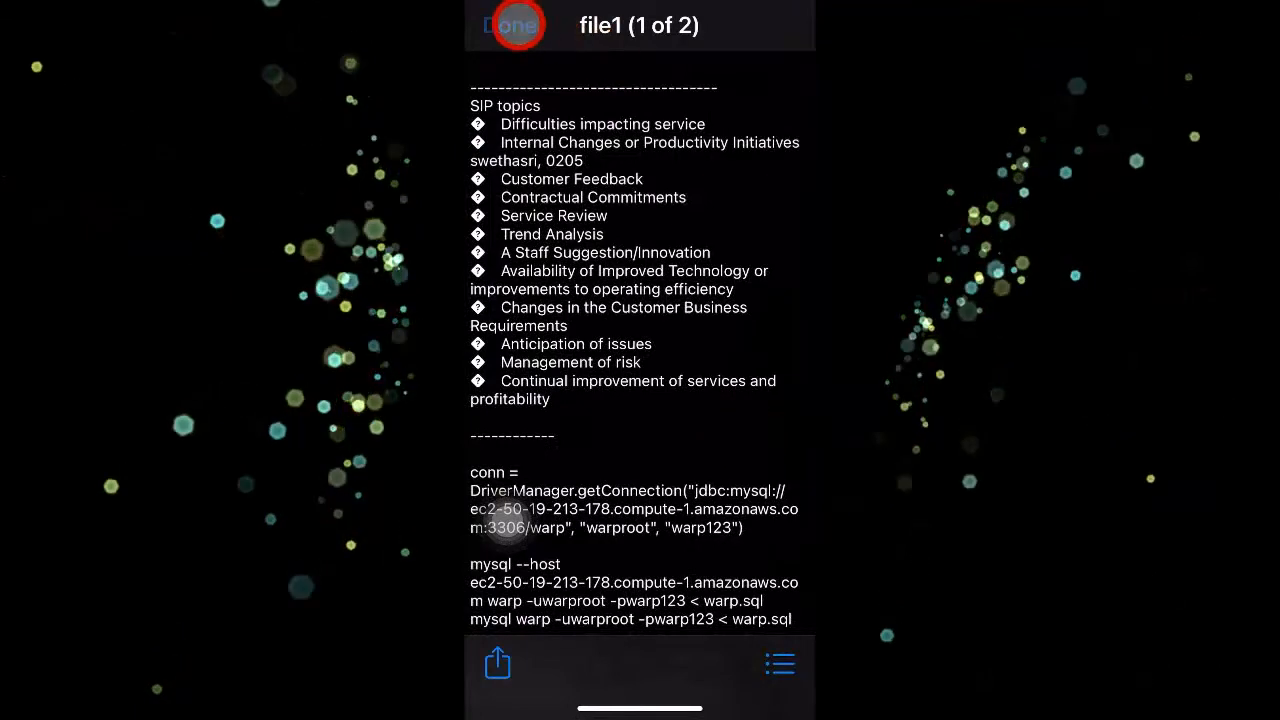
left_click(516, 24)
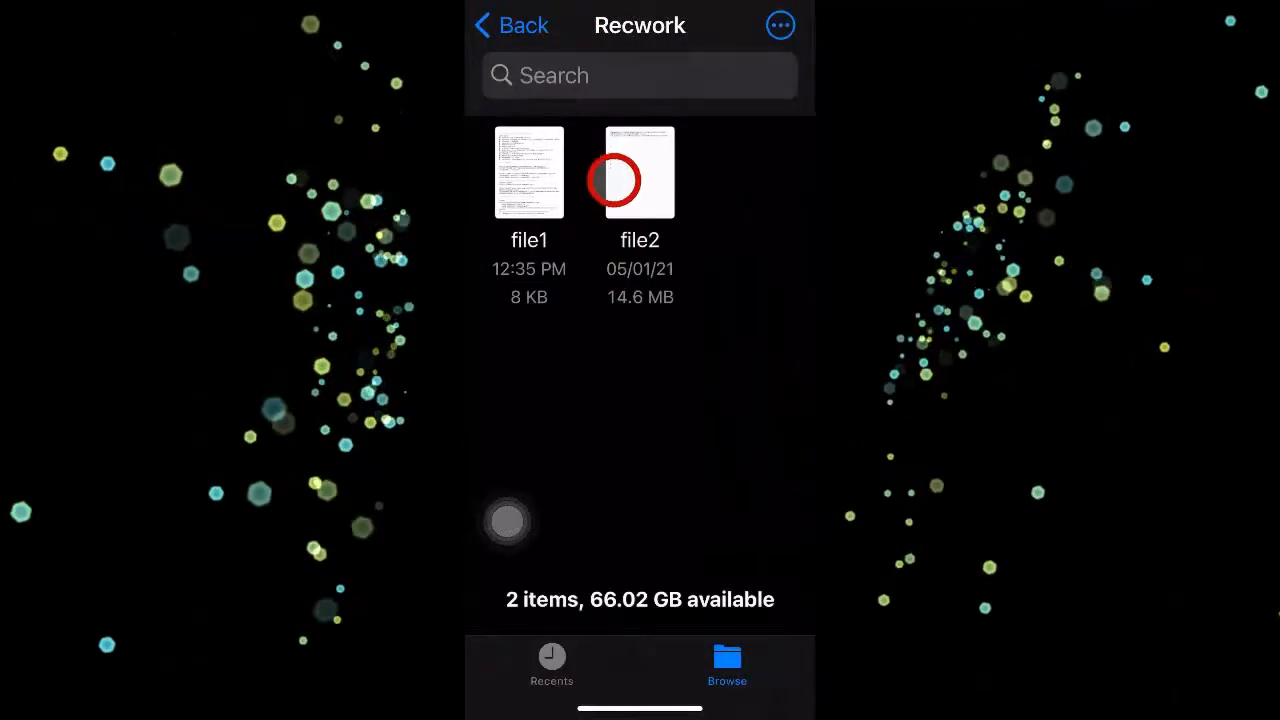
left_click(640, 172)
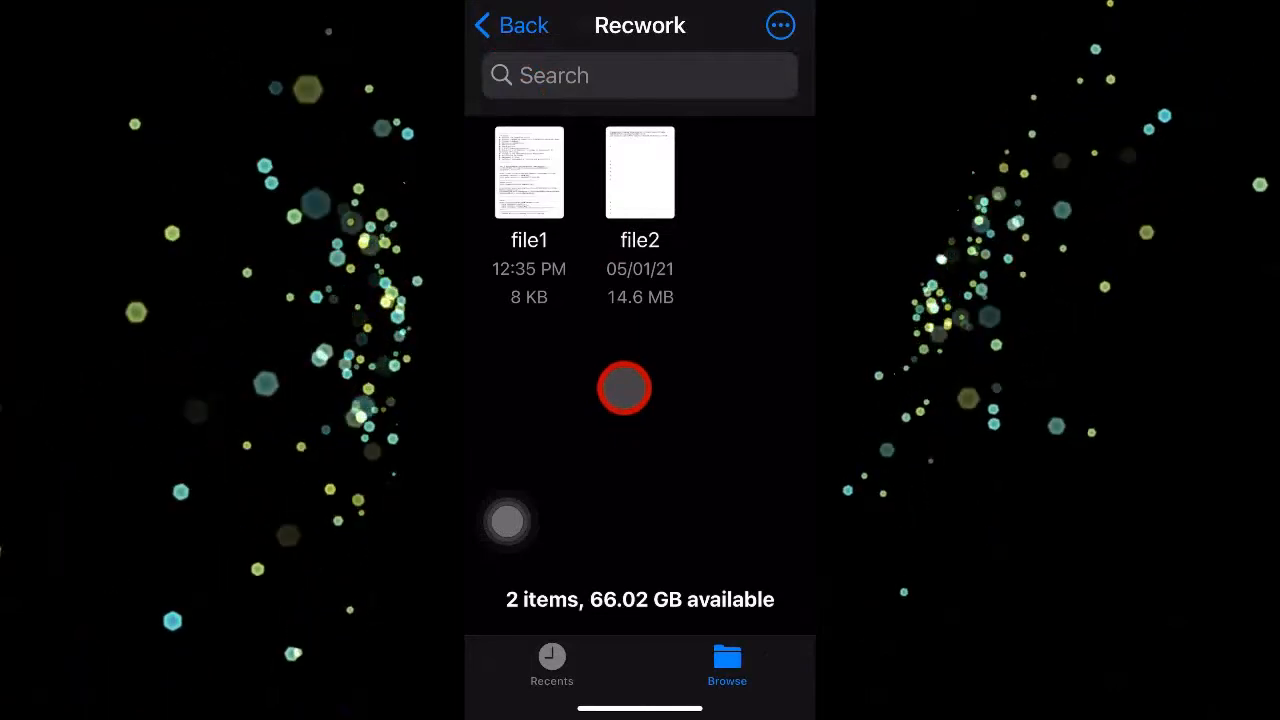
left_click(528, 172)
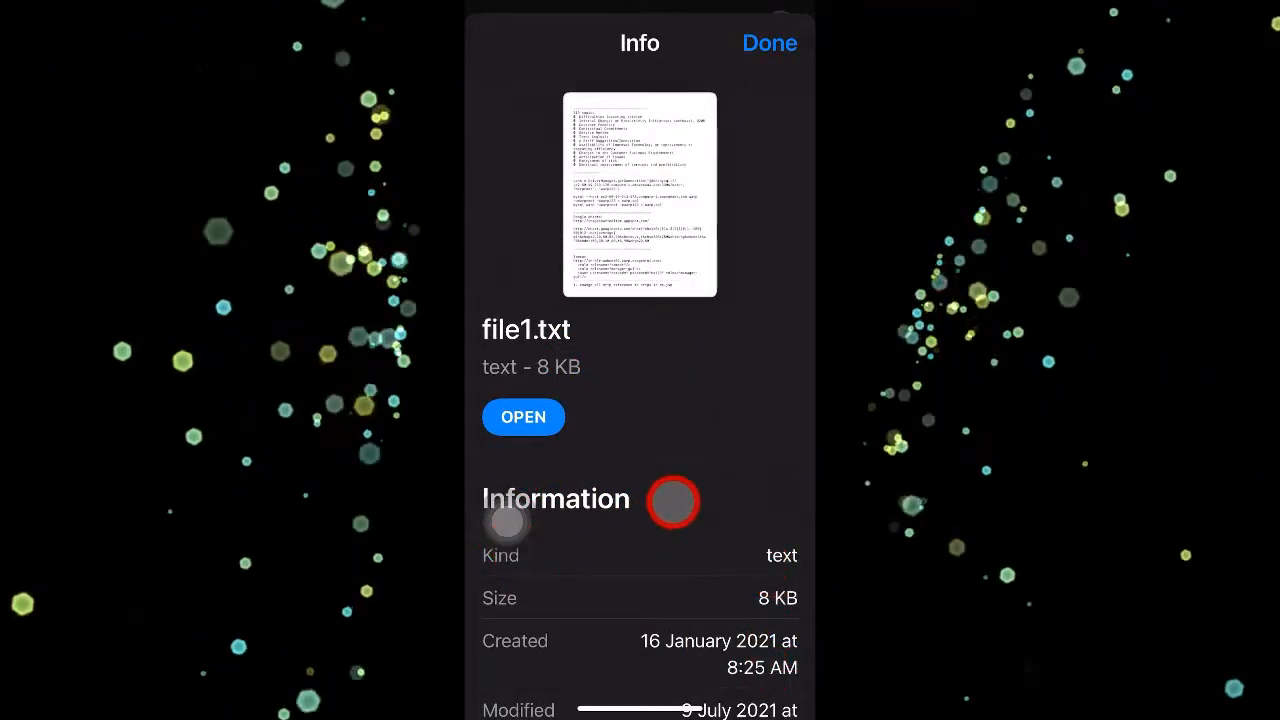
left_click(768, 44)
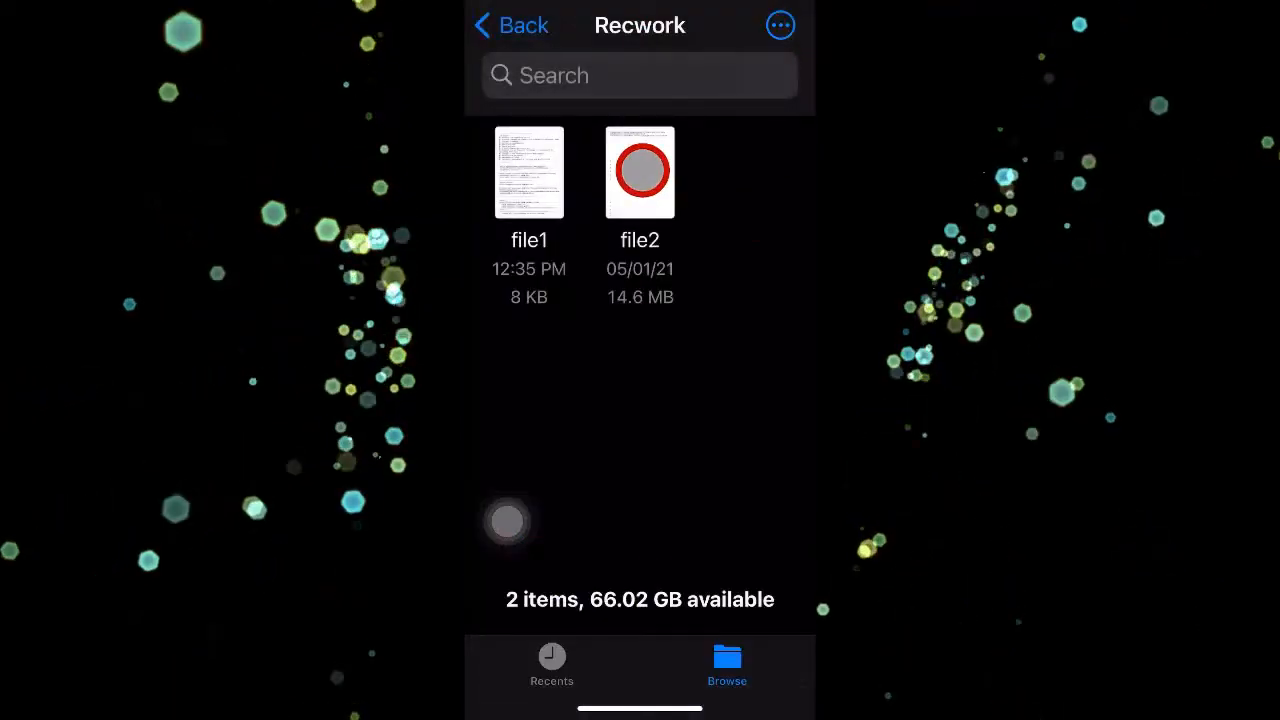
left_click(528, 172)
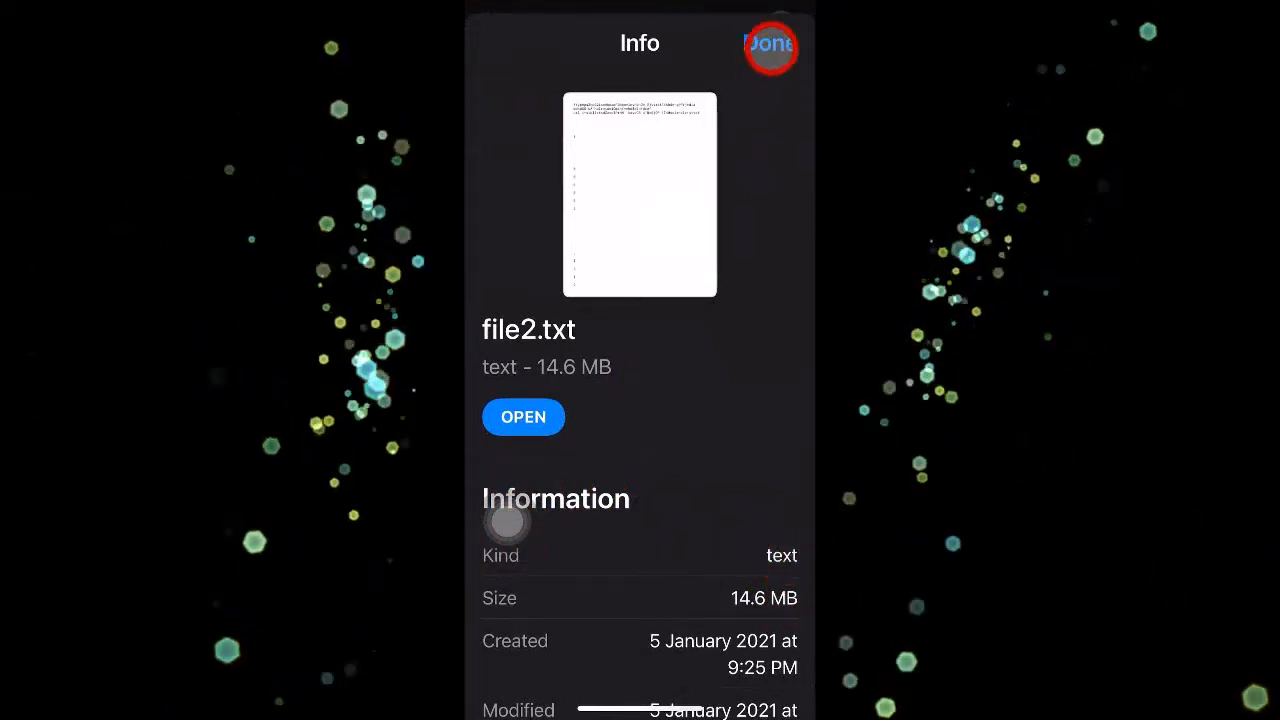
left_click(770, 44)
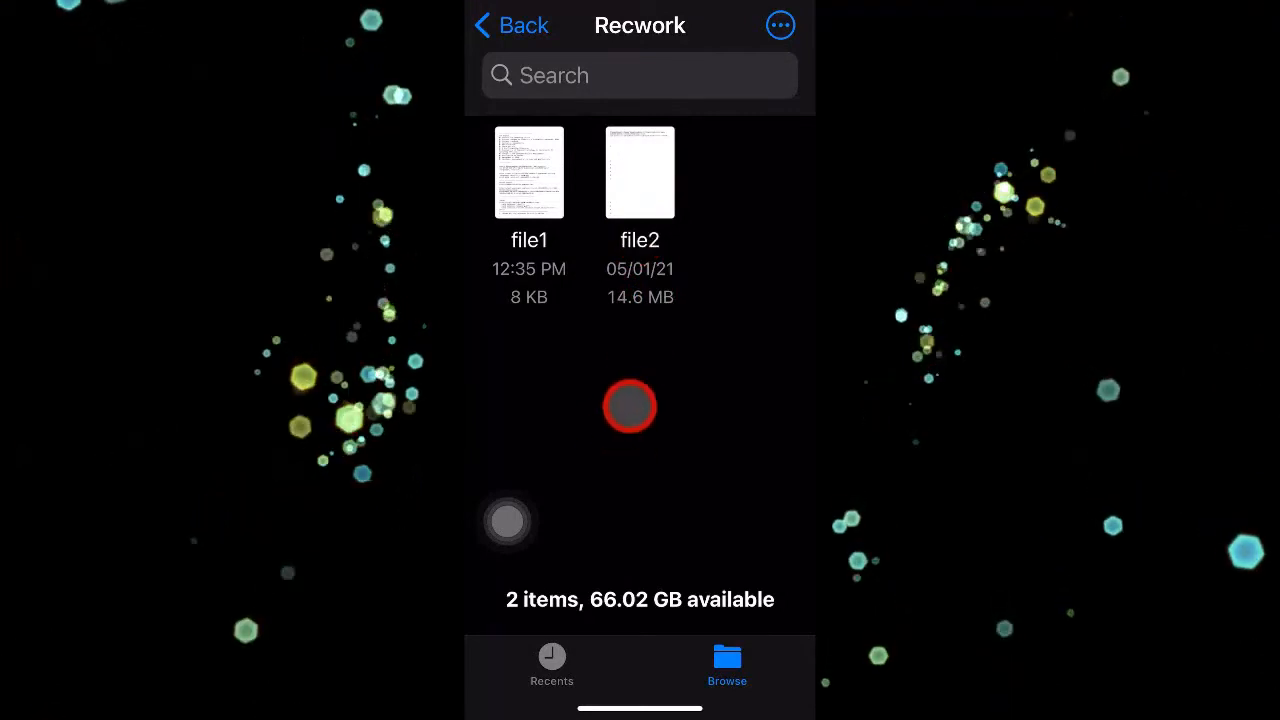
left_click(640, 172)
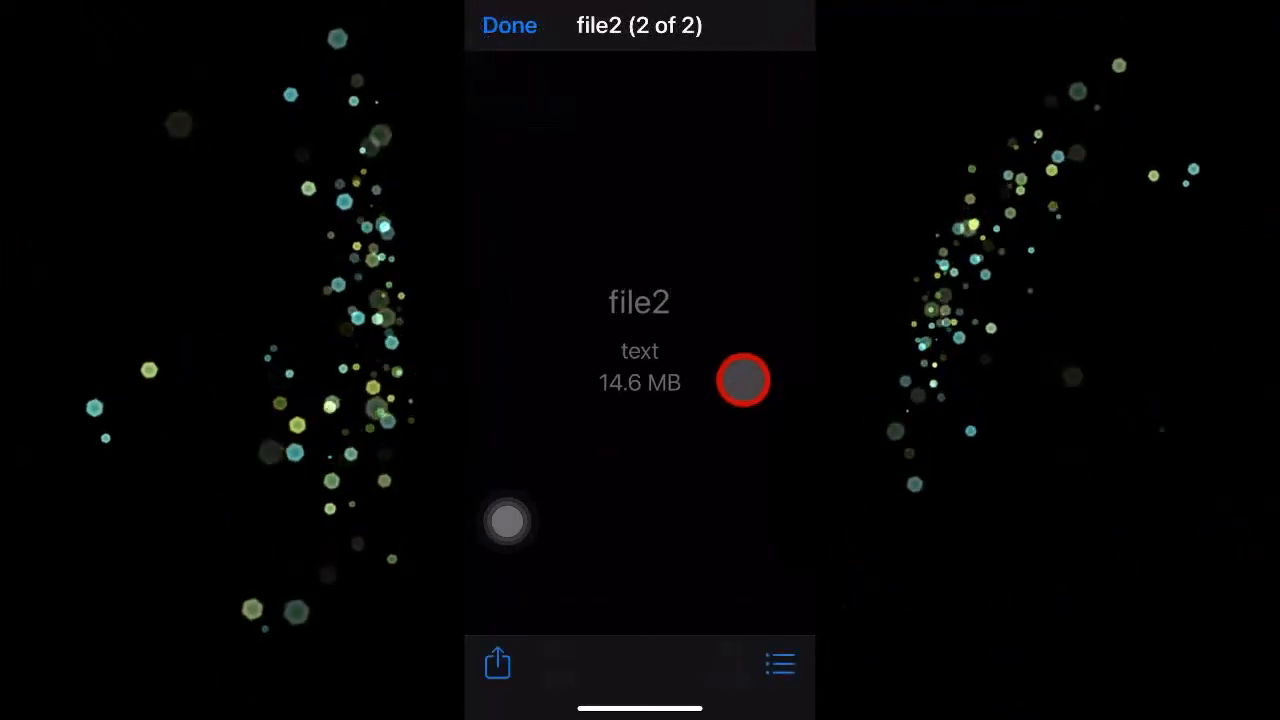
left_click(508, 24)
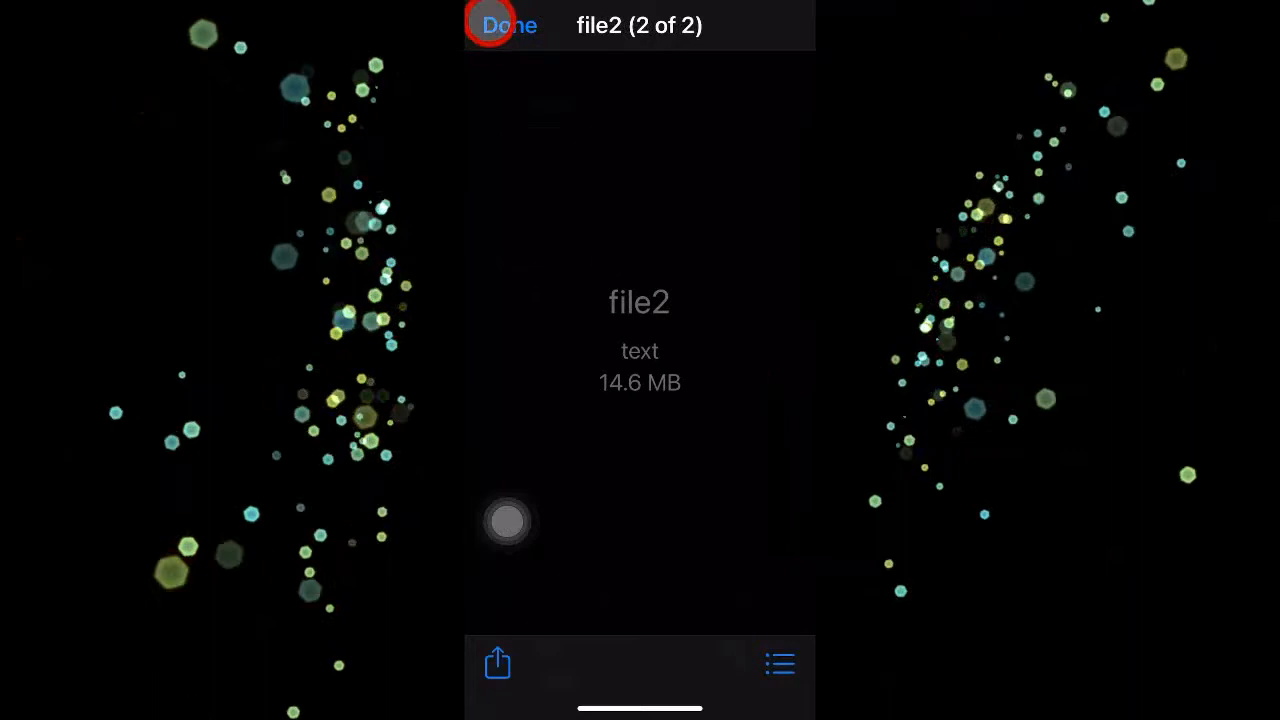
left_click(508, 24)
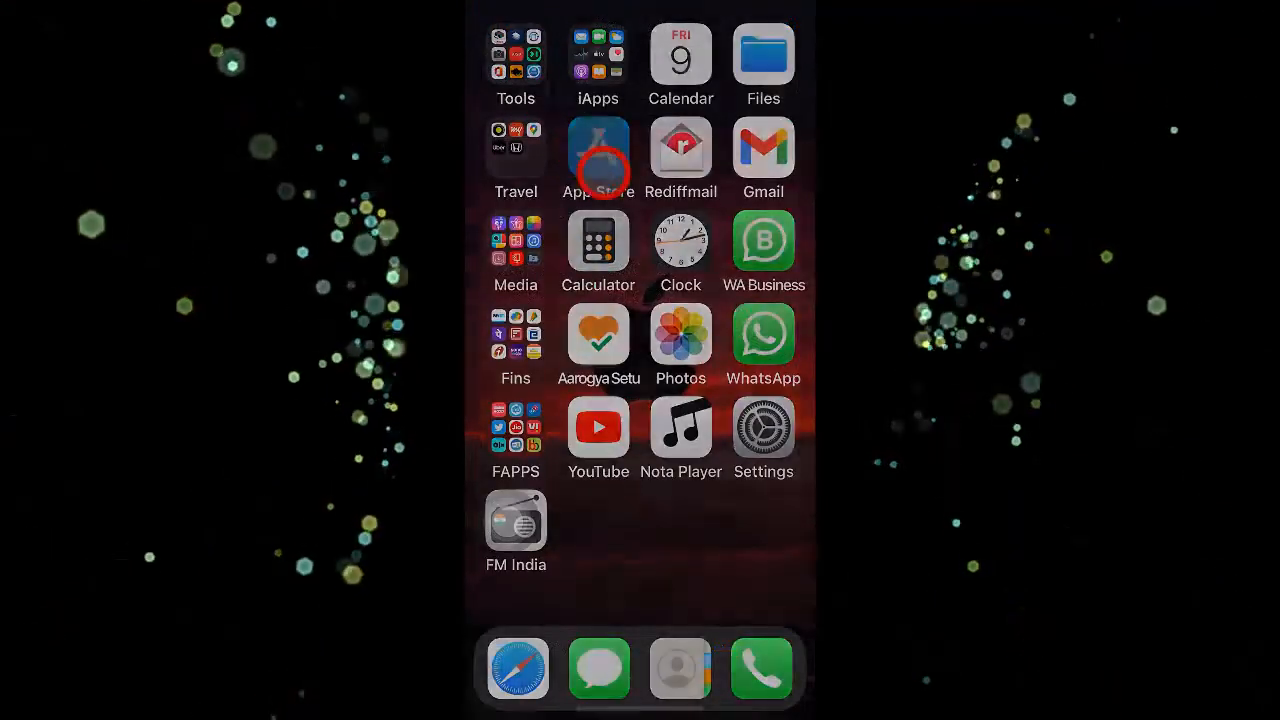
Search the App Store for 'libterm'.
left_click(598, 156)
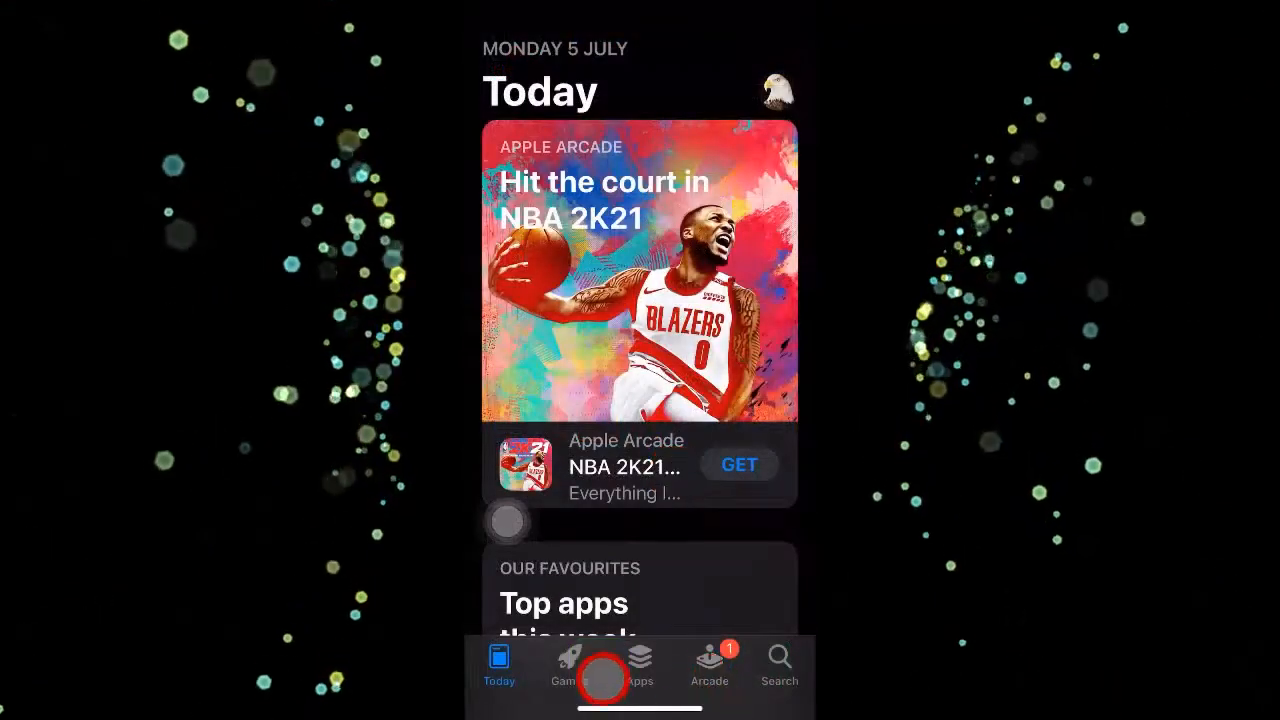
left_click(780, 664)
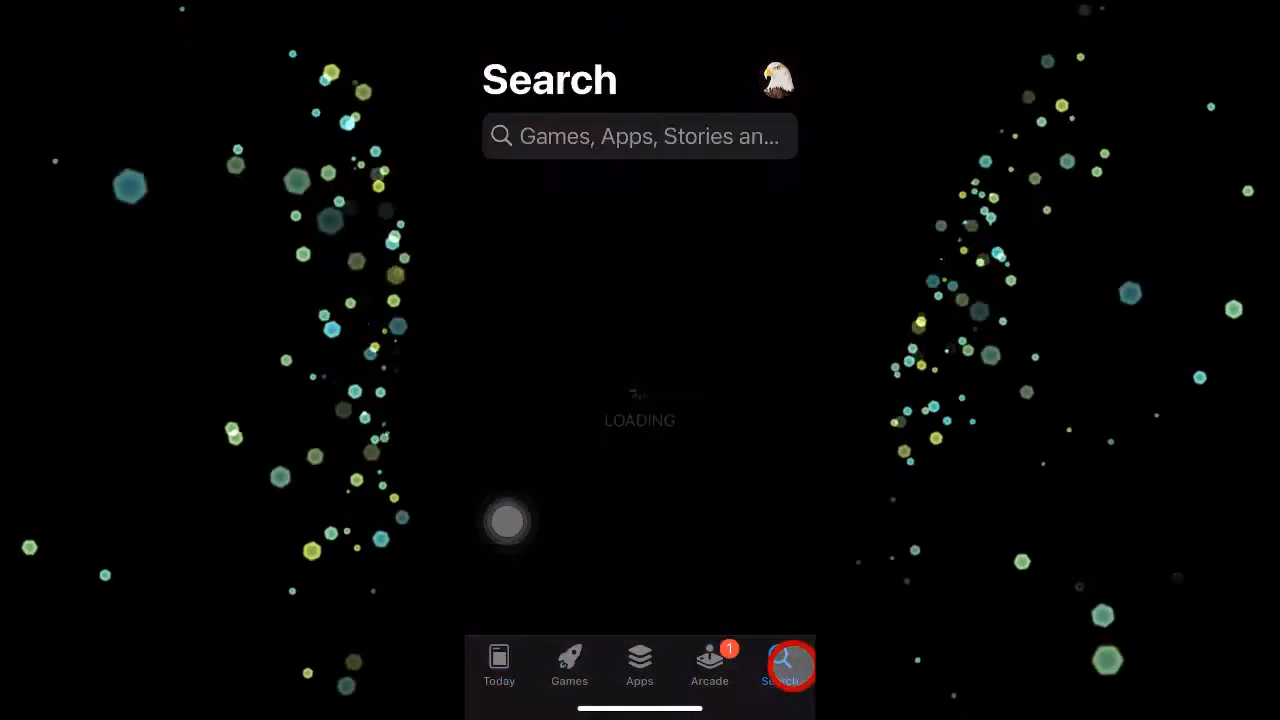
left_click(640, 136)
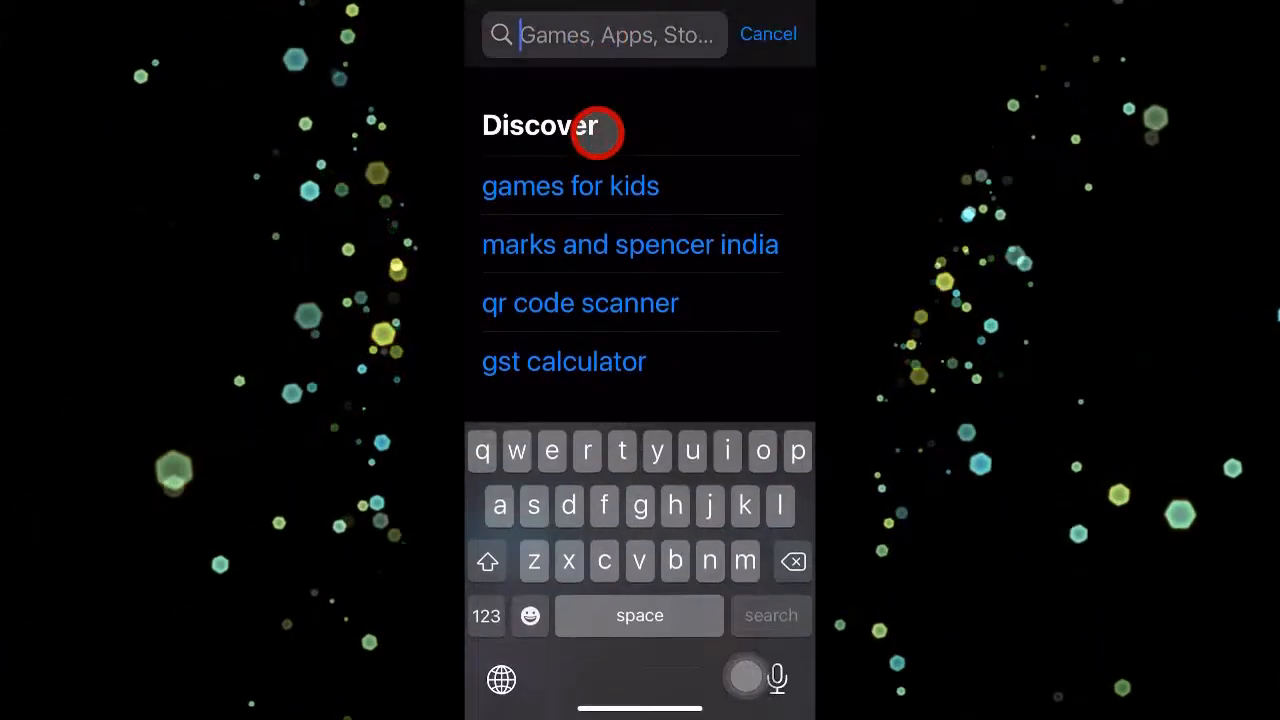
type("libte")
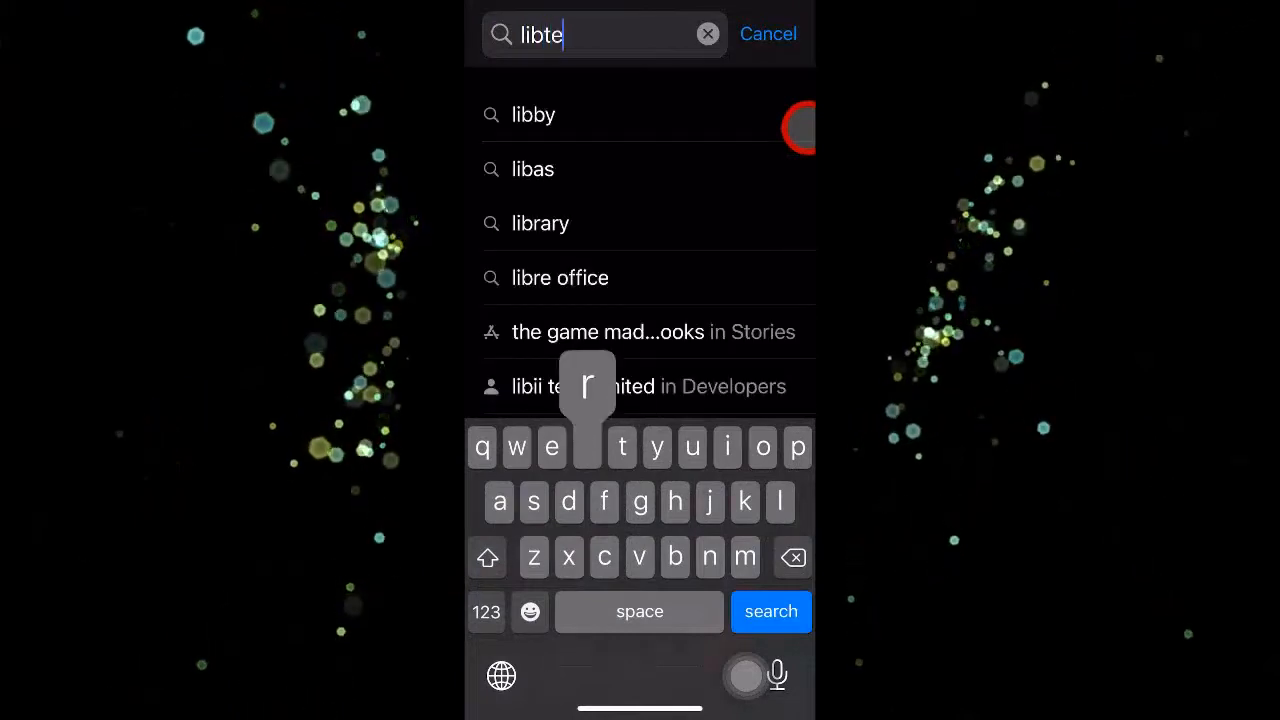
type("rm")
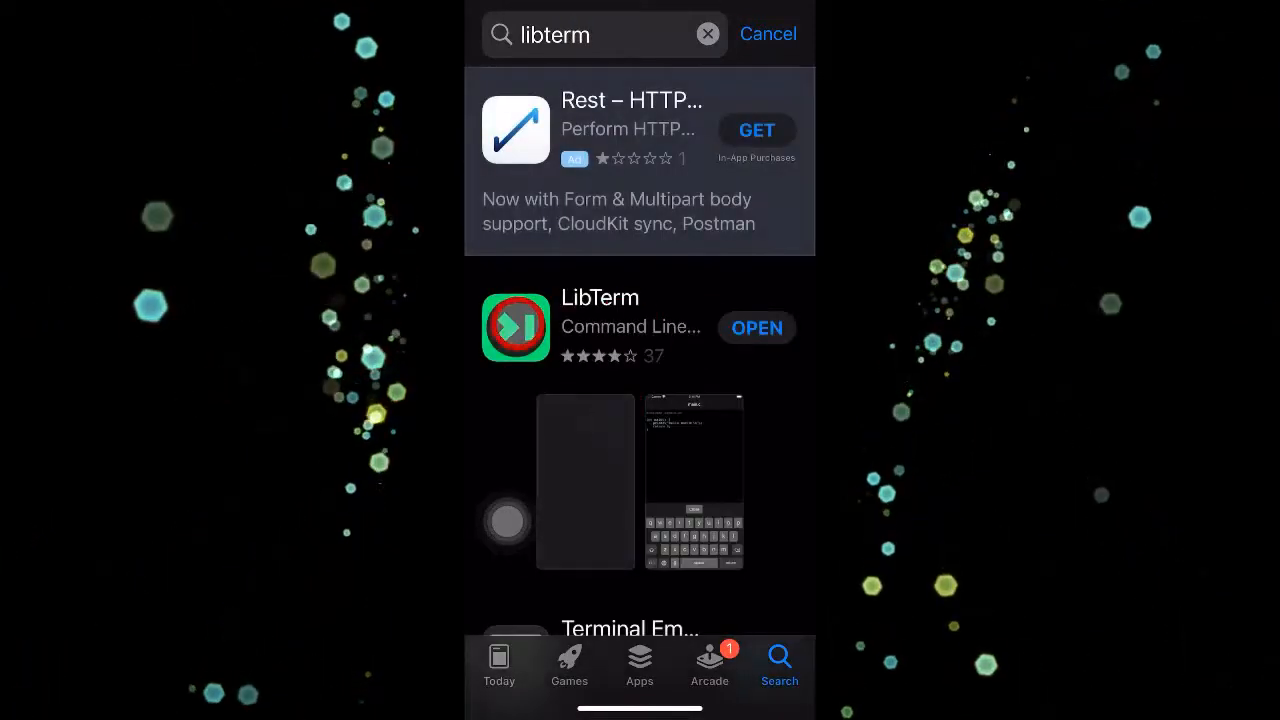
Launch the installed LibTerm app from the search results.
left_click(756, 328)
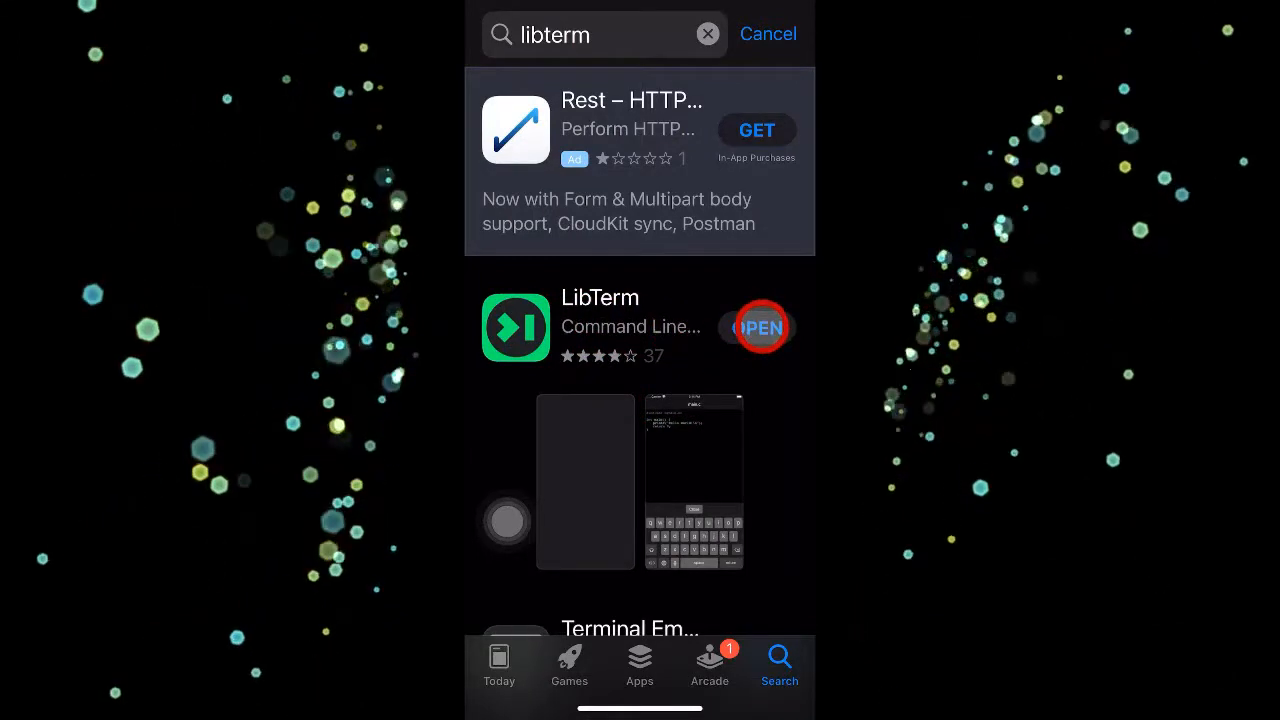
left_click(758, 328)
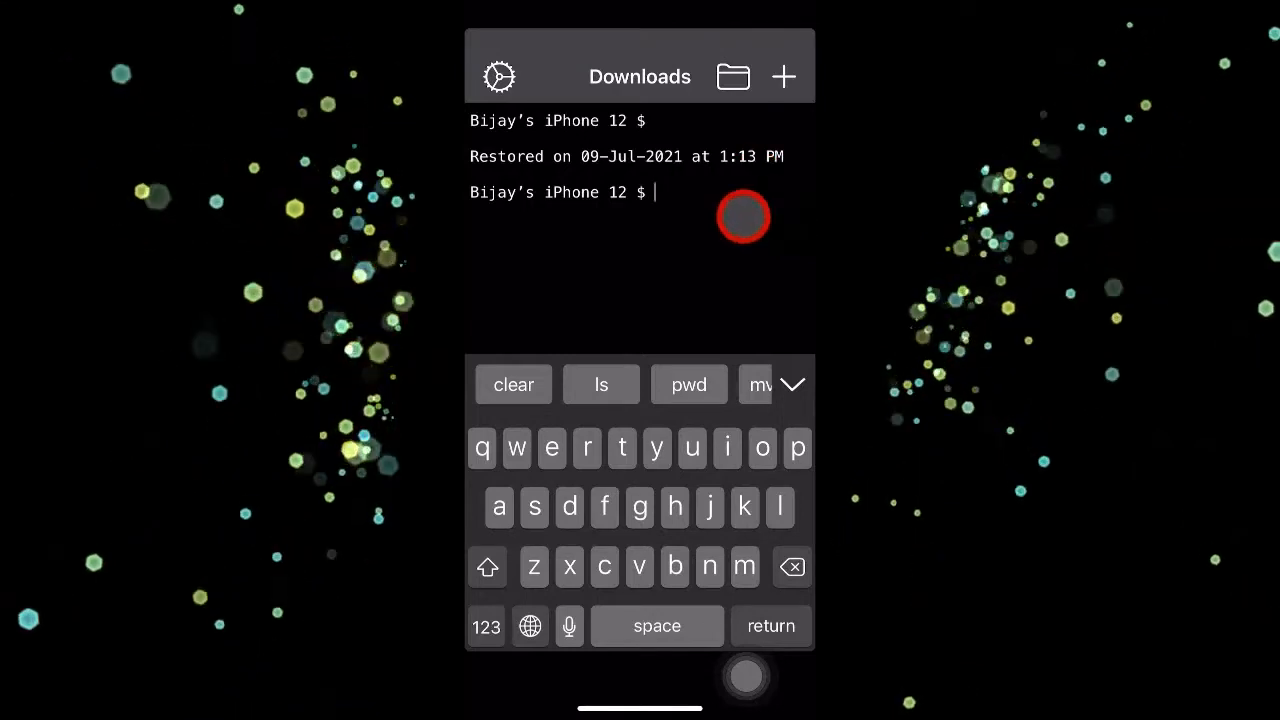
Run pwd and ls to list the Downloads folder and scroll through the output.
type("pwd")
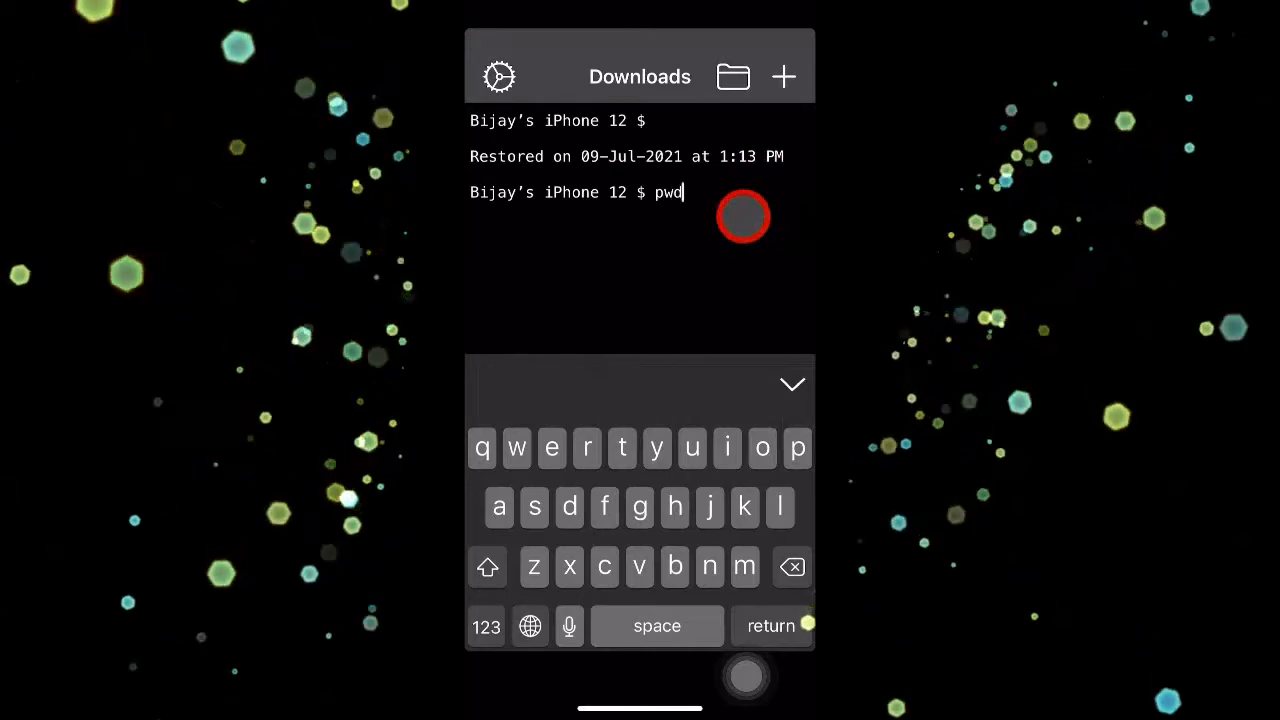
key("return")
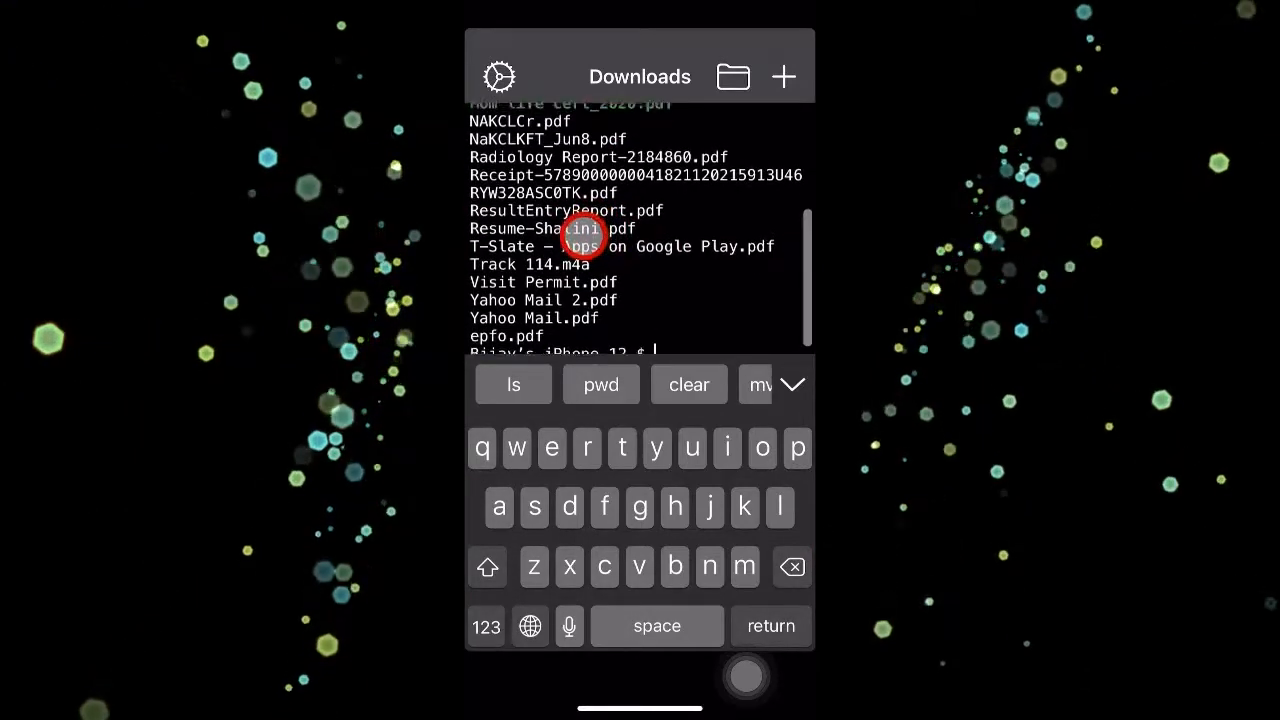
scroll("down", 3)
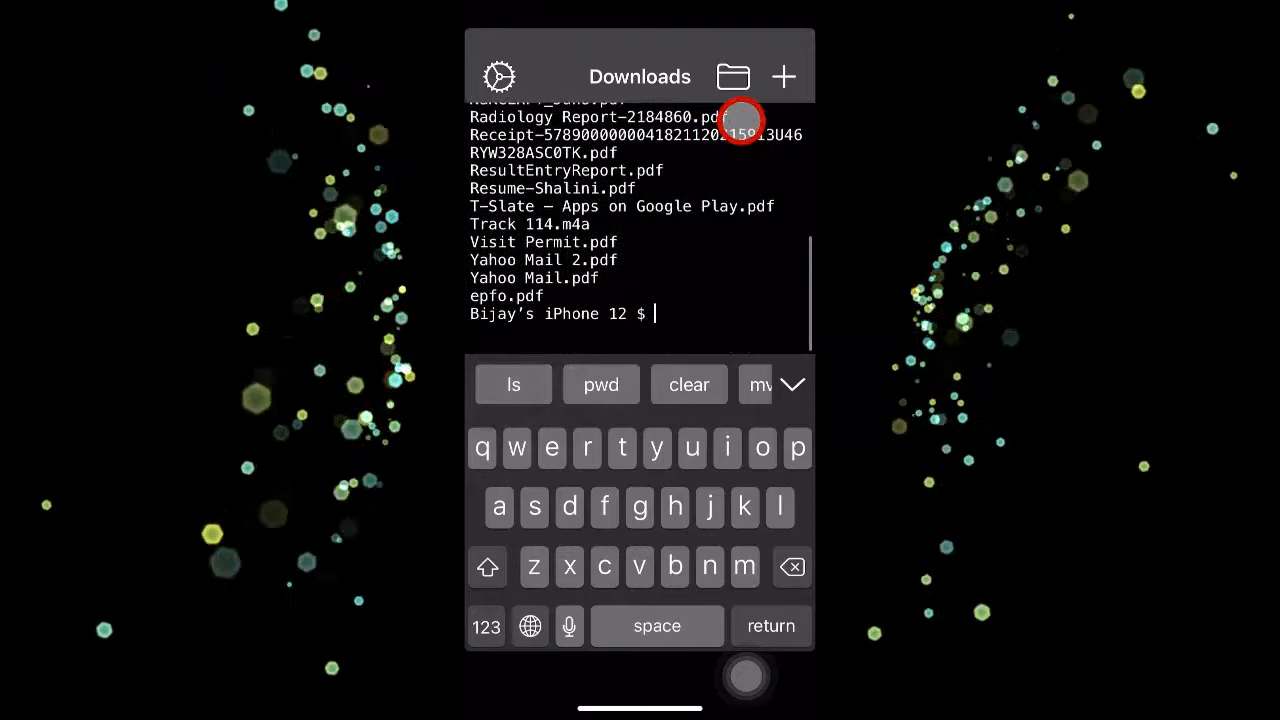
scroll("down", 3)
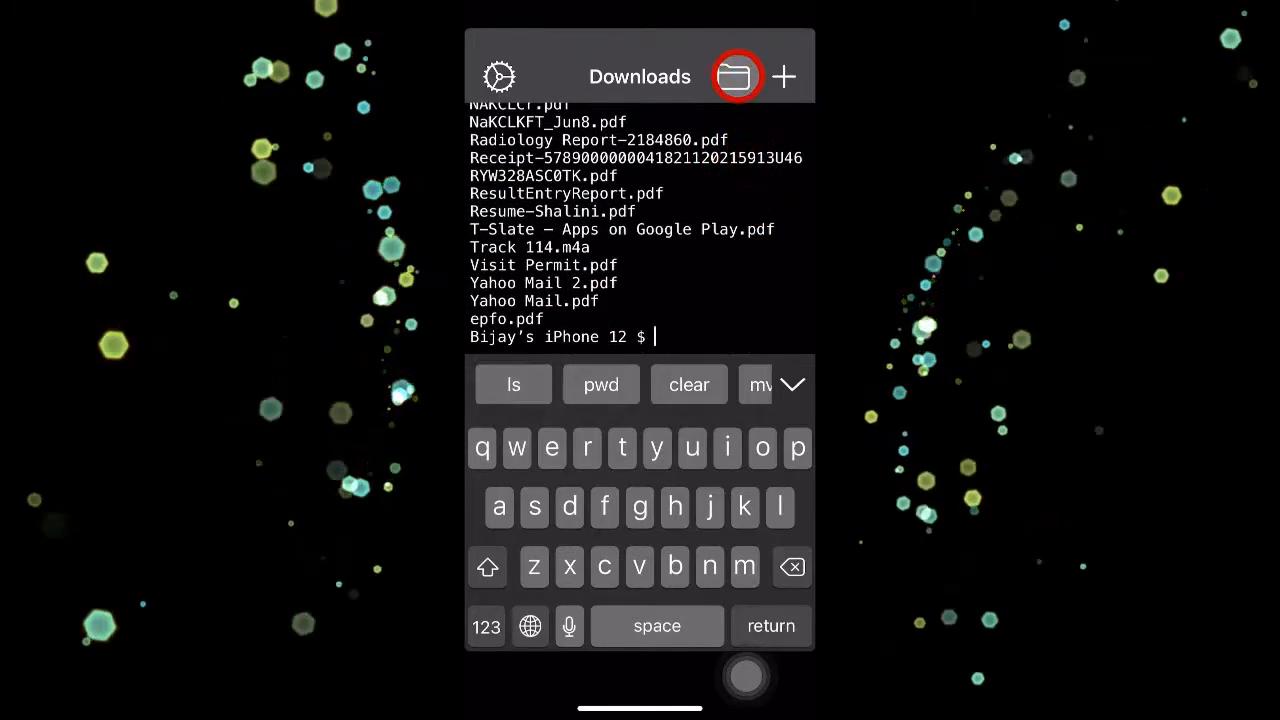
Pick the Recwork folder under On My iPhone as LibTerm's working directory.
left_click(736, 76)
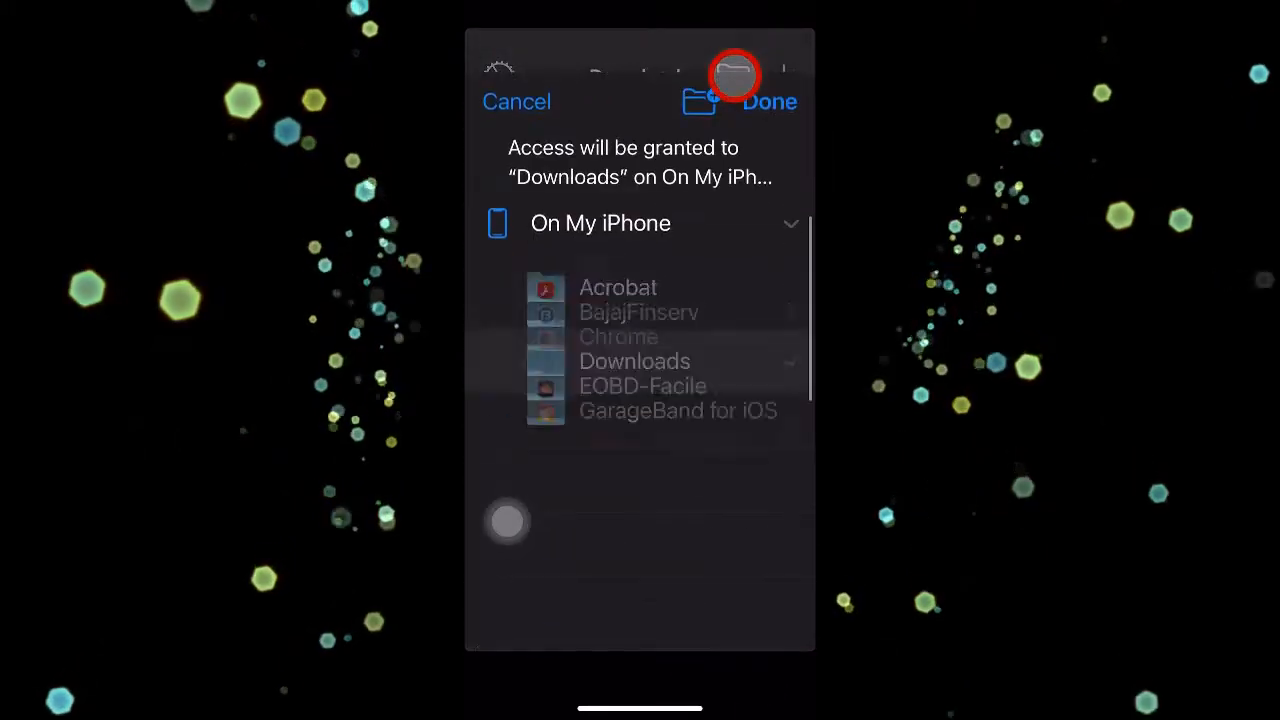
scroll("down", 3)
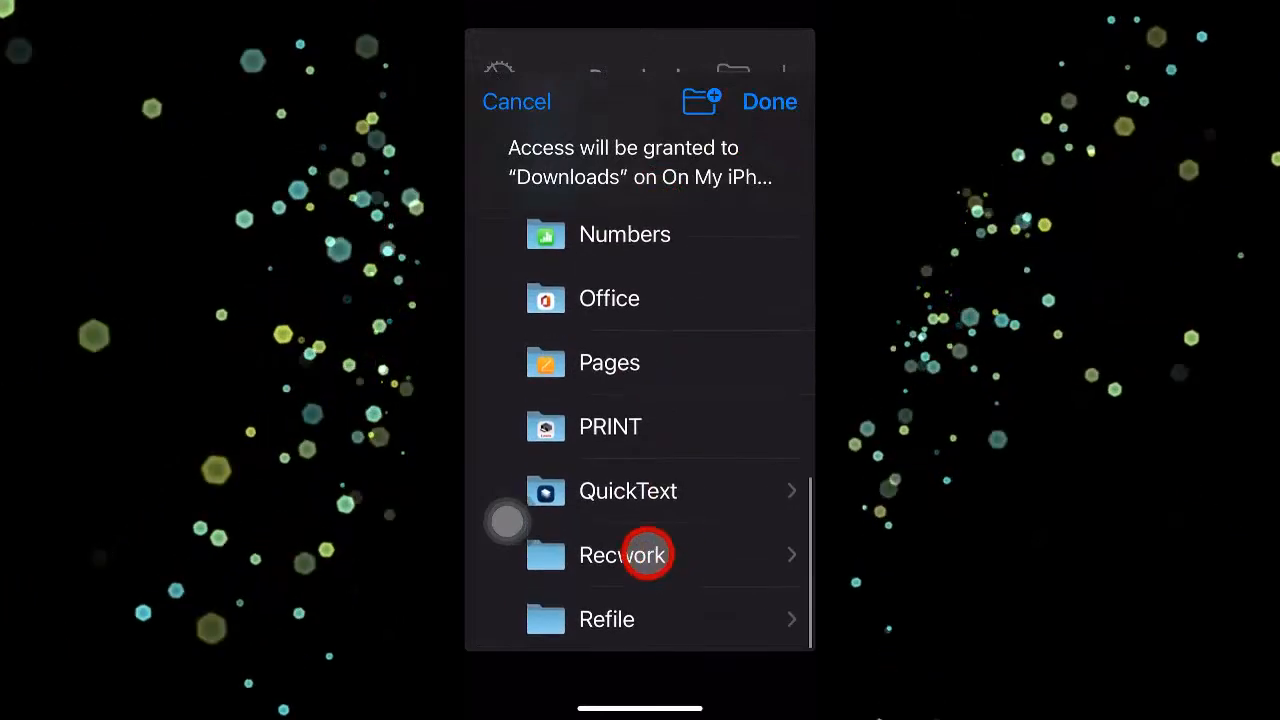
left_click(622, 556)
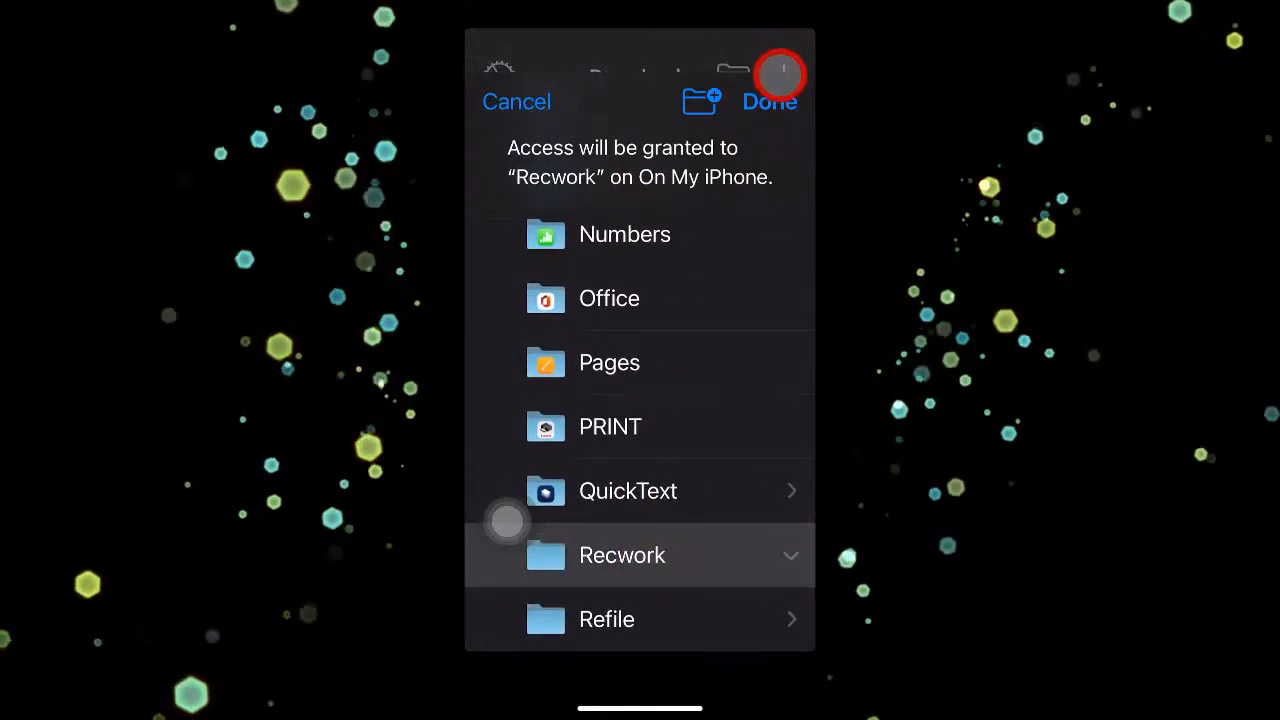
left_click(770, 100)
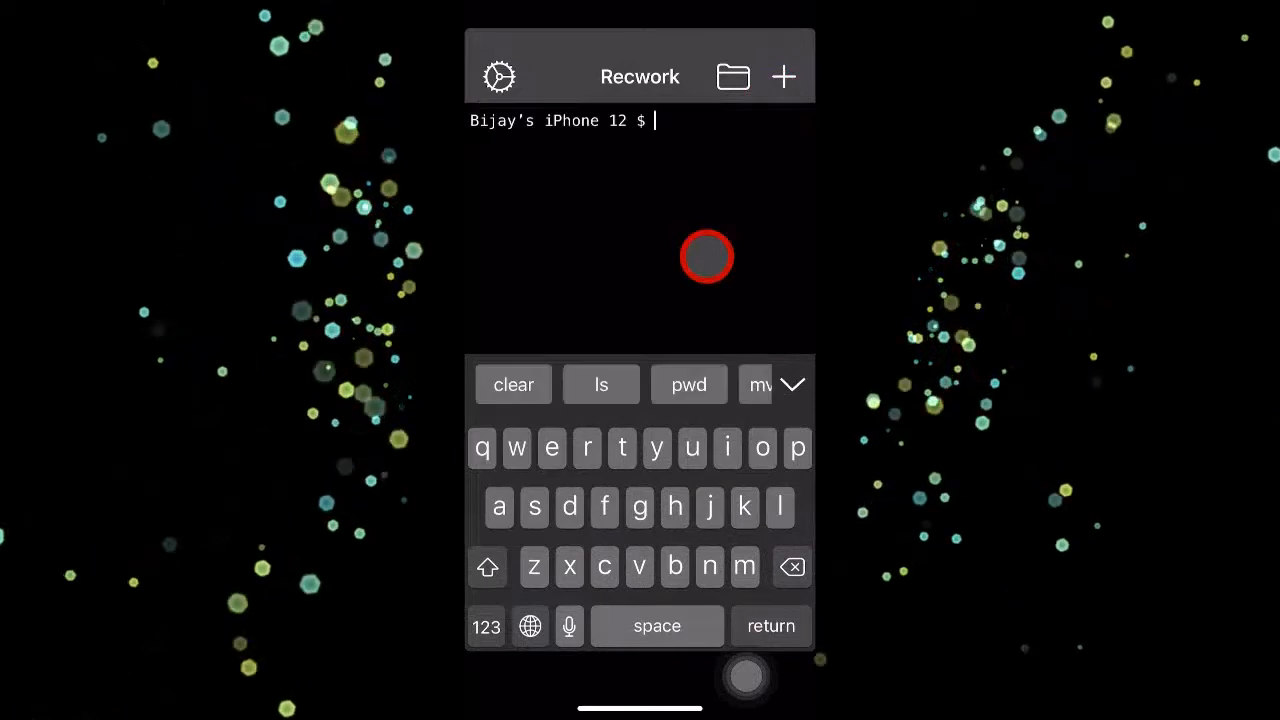
Run ls in Recwork, then mv file2.txt file2.mp4 to rename the file.
left_click(600, 384)
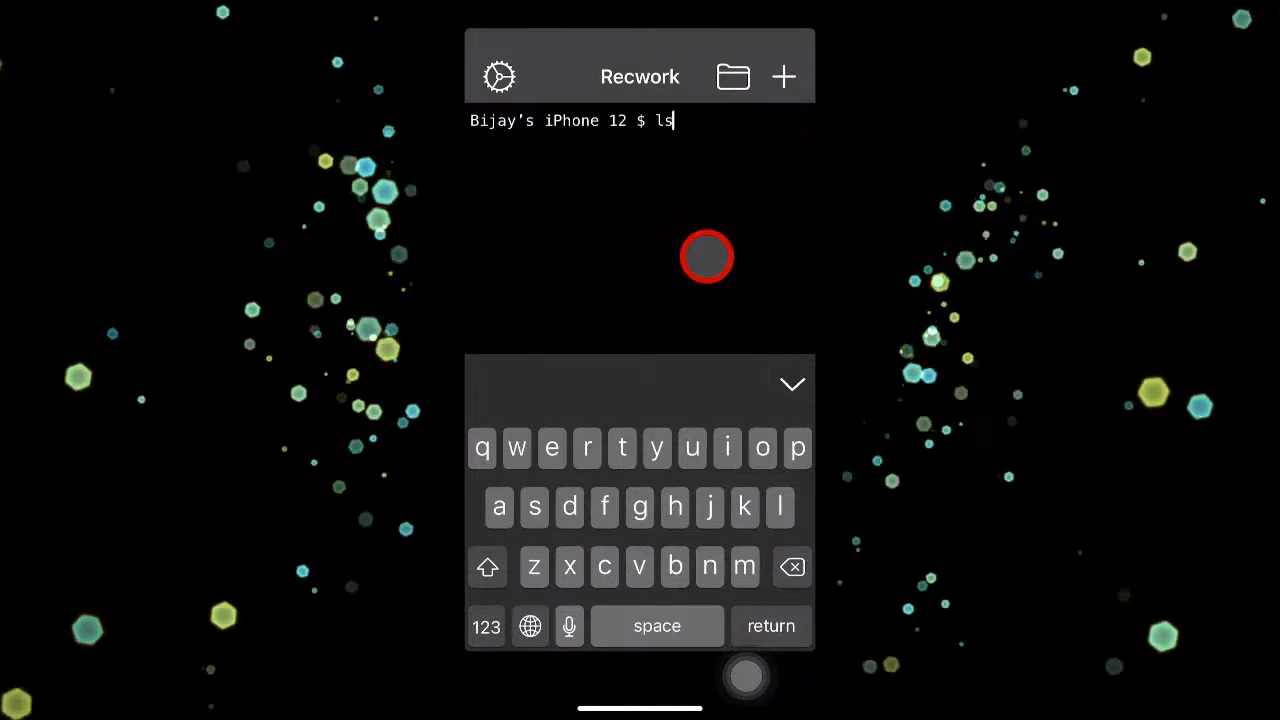
key("return")
type("mv file2.")
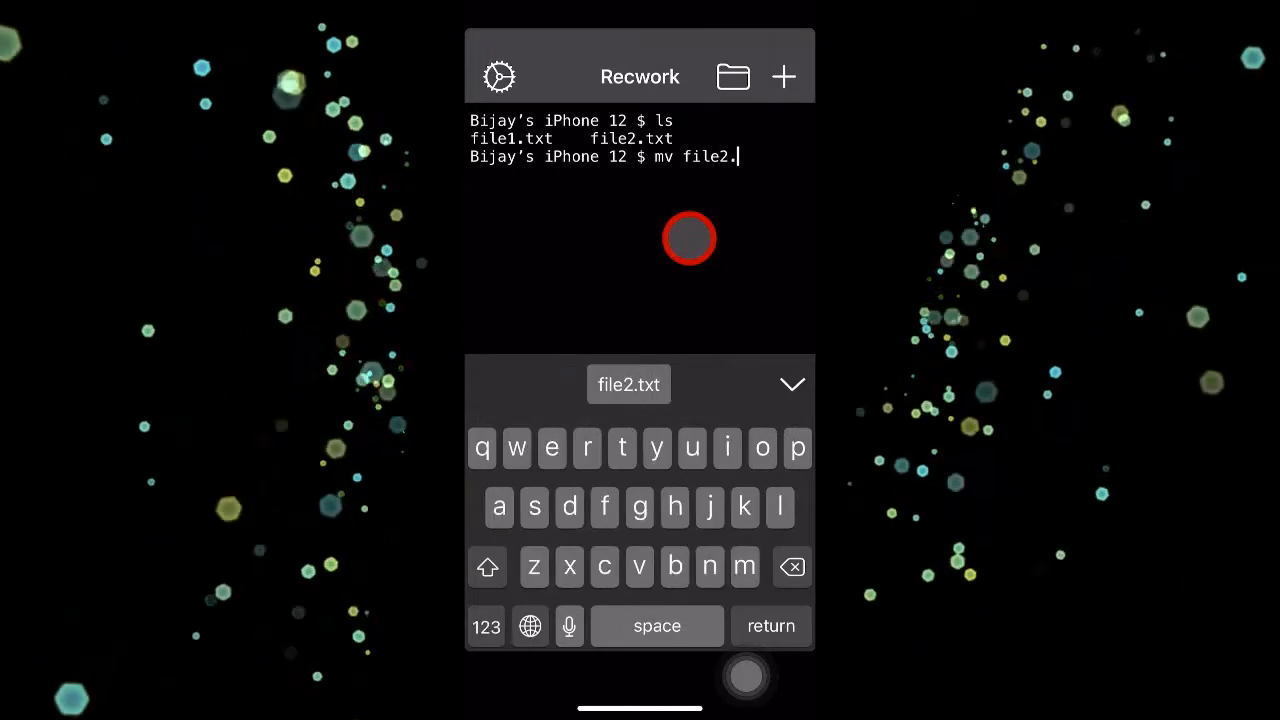
type("txt")
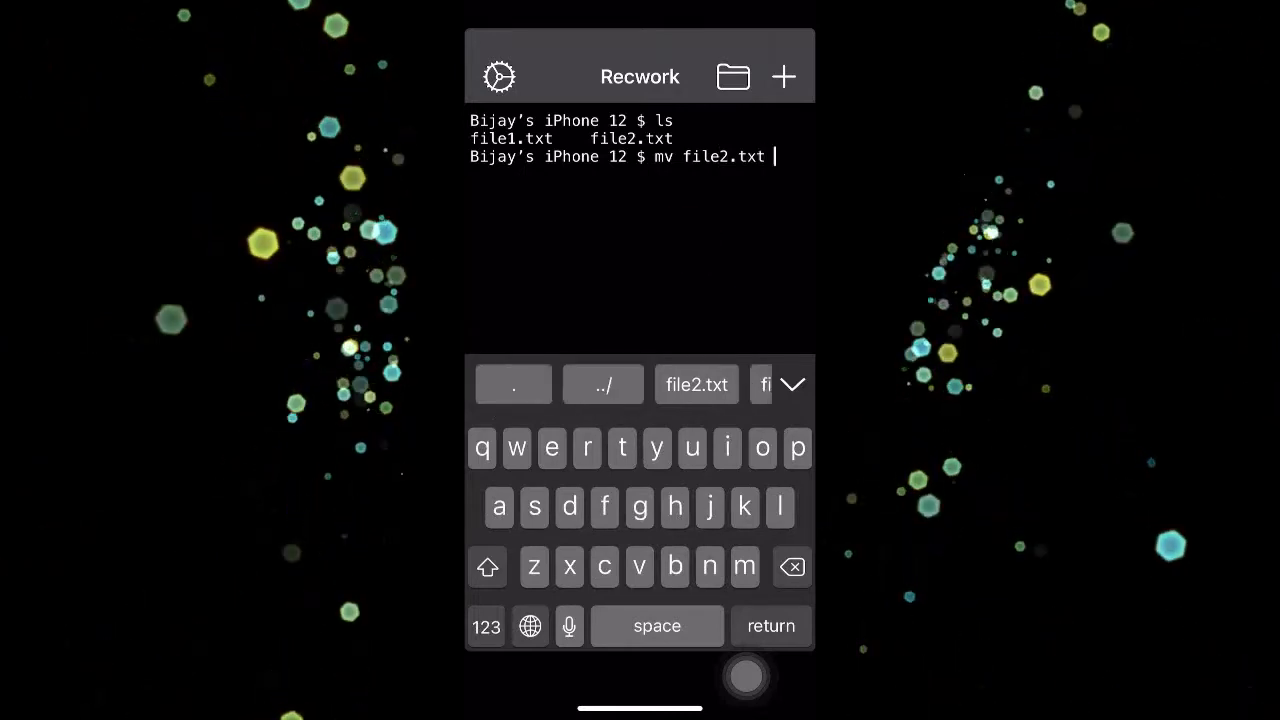
type("file2.mp")
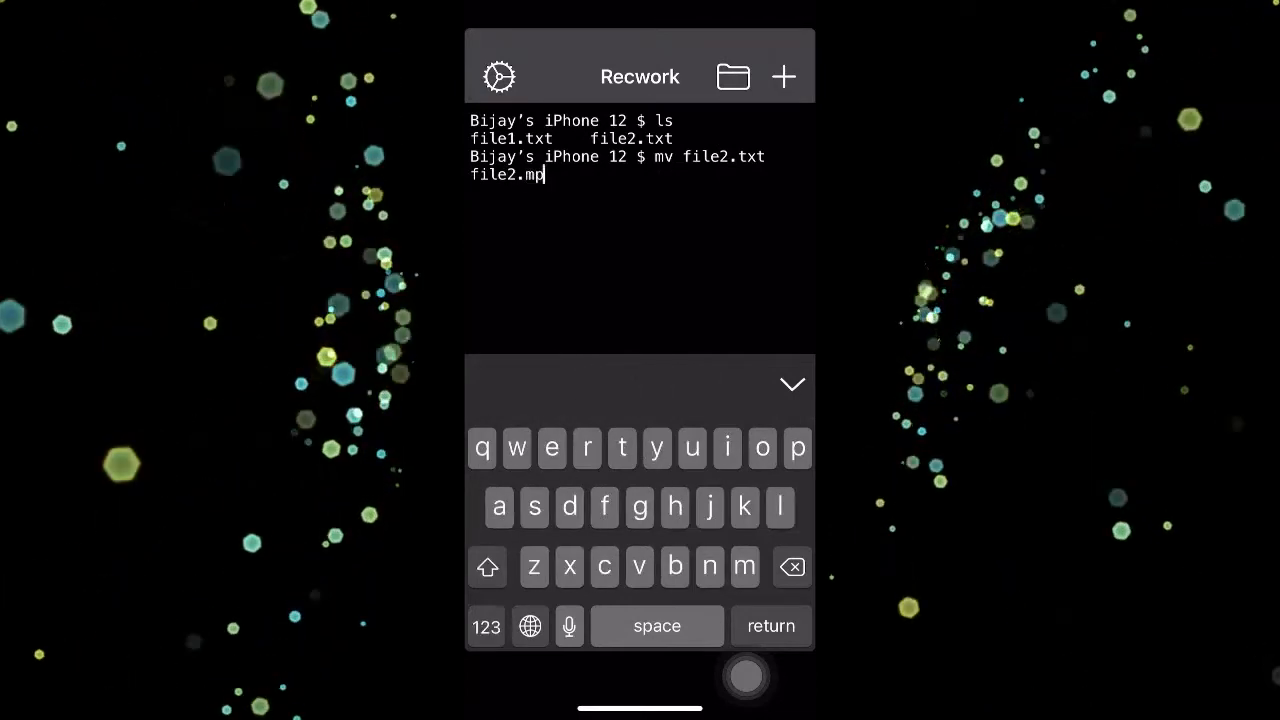
type("4")
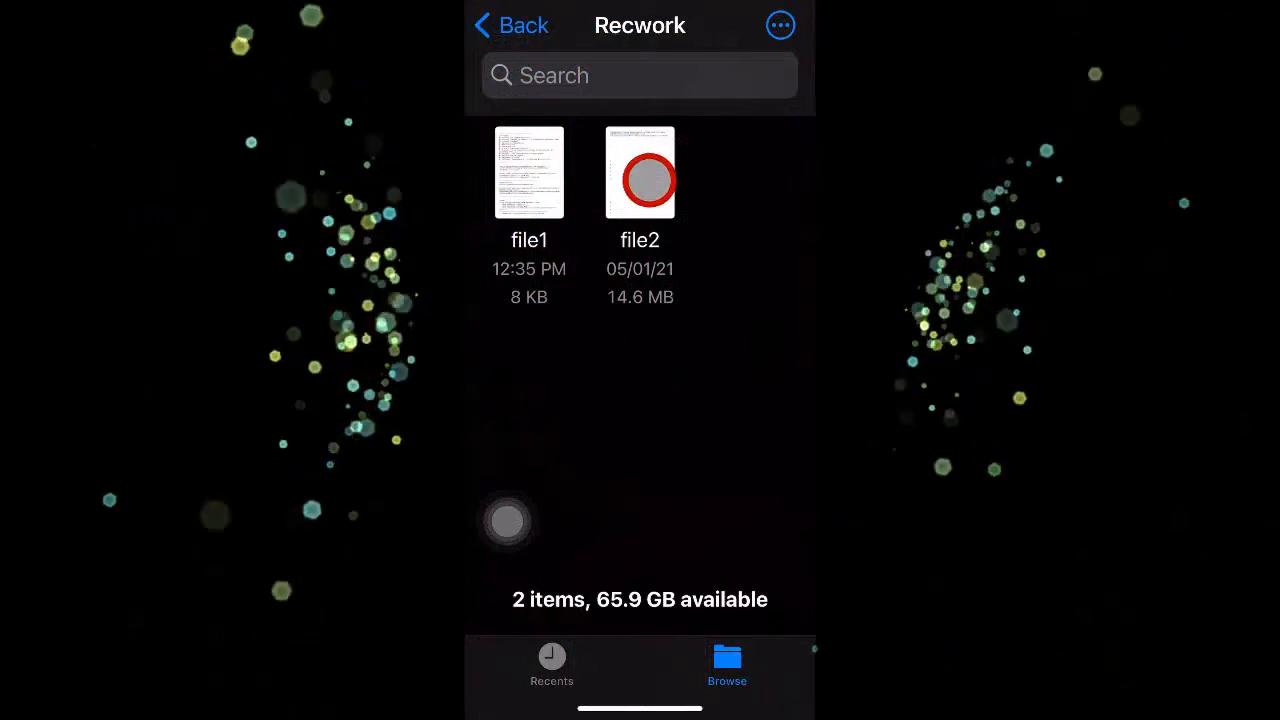
Select file2 in the Recwork folder, bringing up its actions menu.
left_click(640, 172)
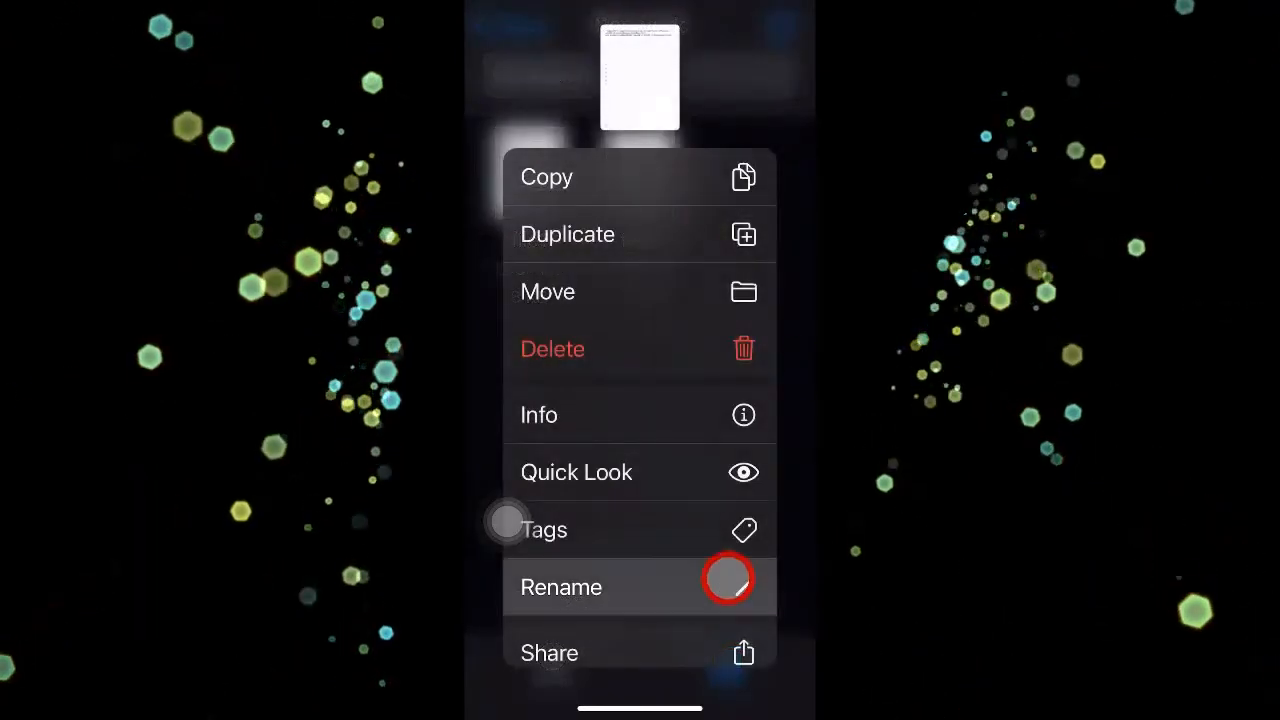
Save file2 as a video to Photos from the share sheet, then return to the home screen.
scroll("down", 3)
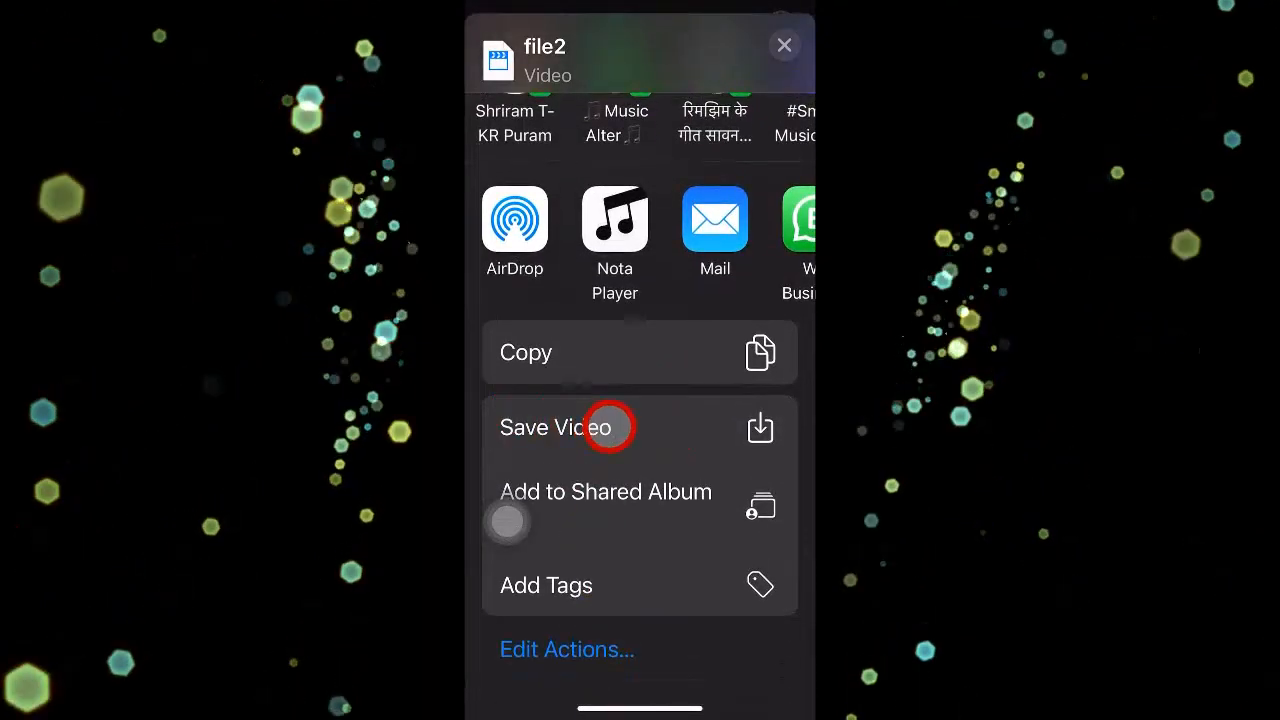
left_click(556, 428)
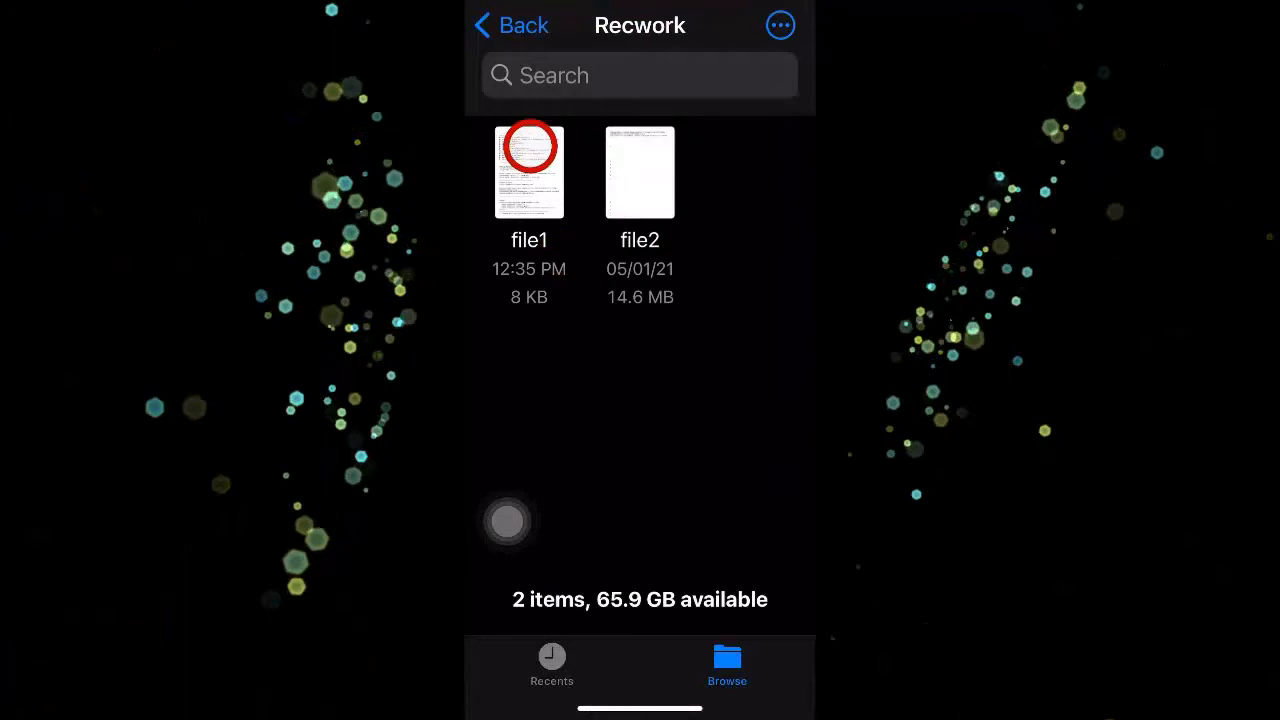
left_click(510, 24)
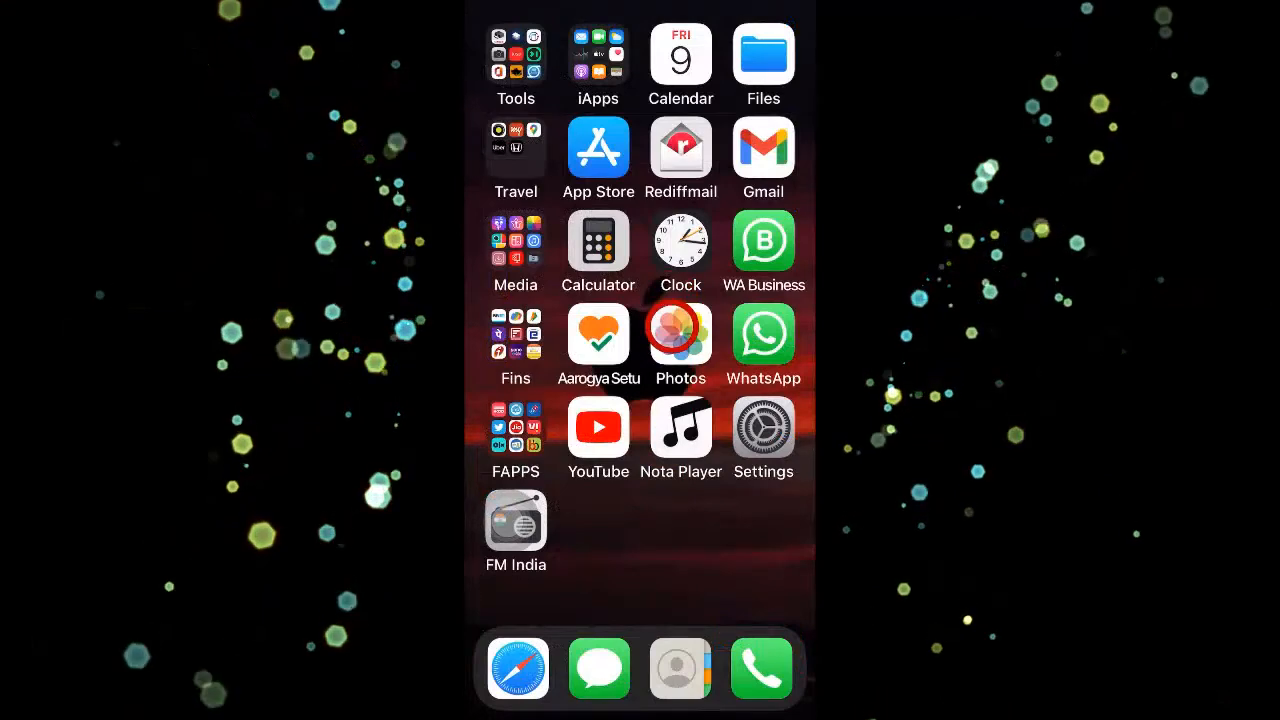
Launch Photos, play the newly saved video, then return to the Recents album.
left_click(680, 336)
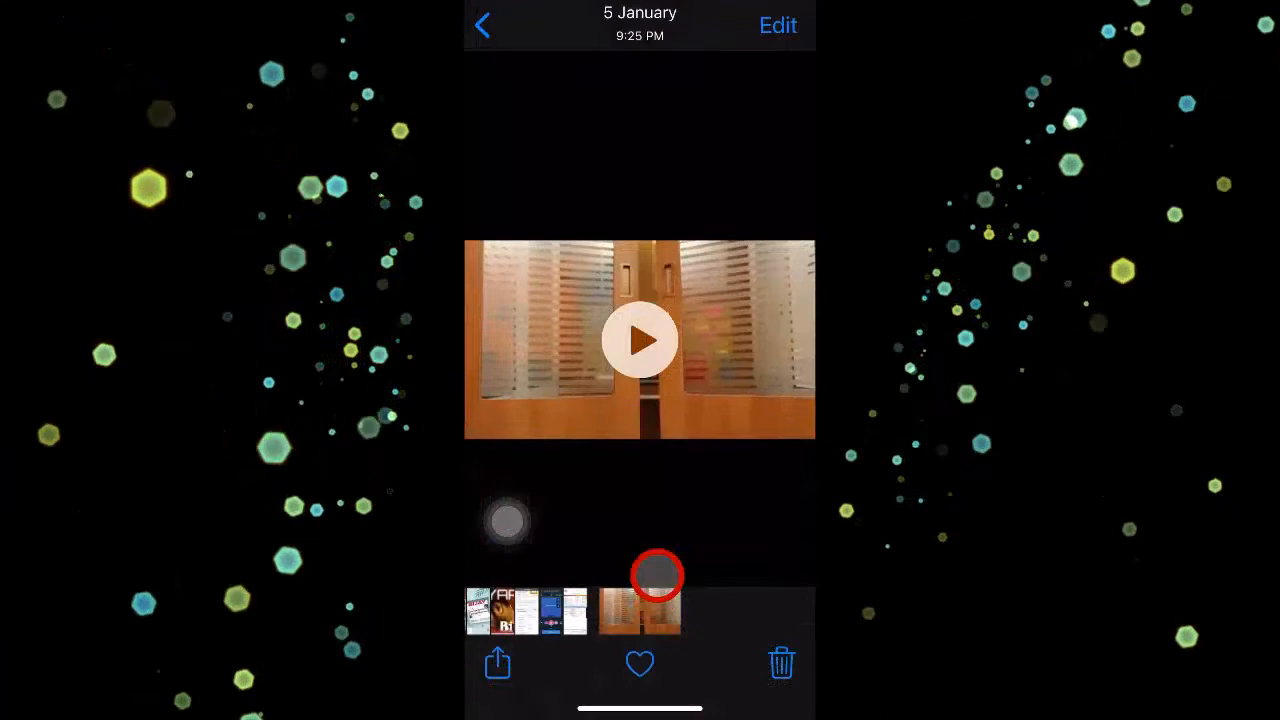
left_click(640, 340)
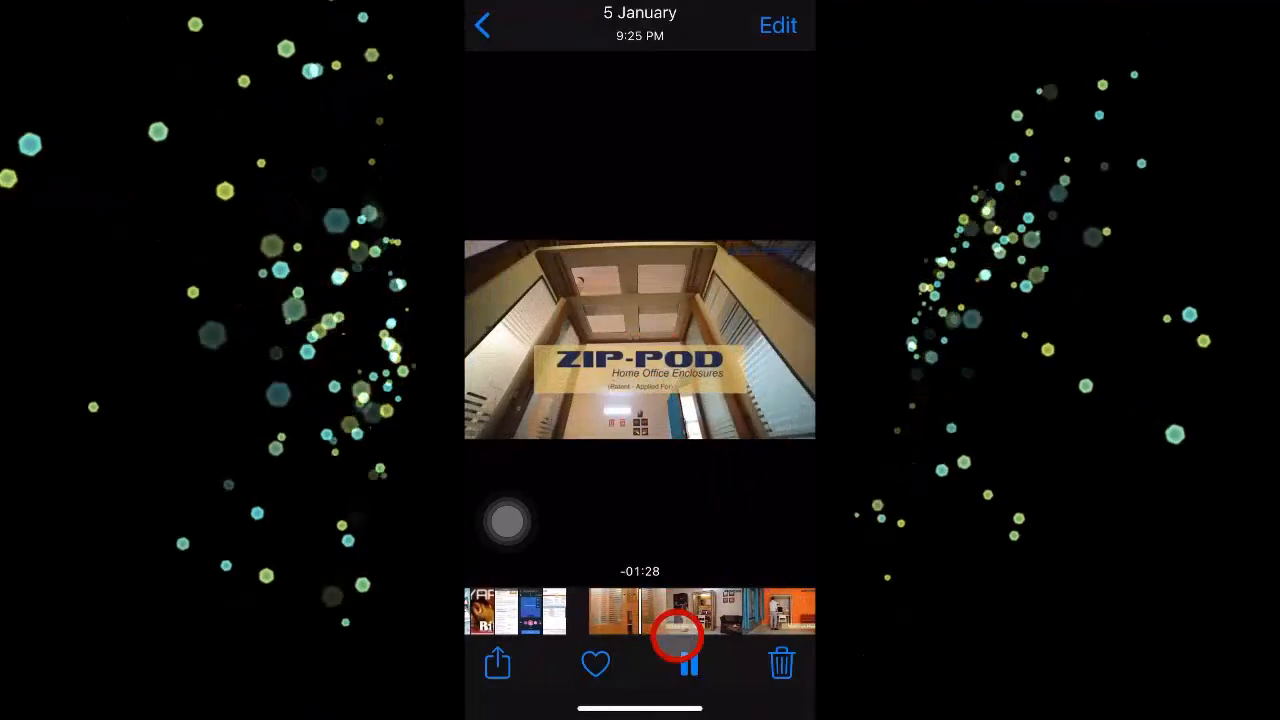
left_click(484, 24)
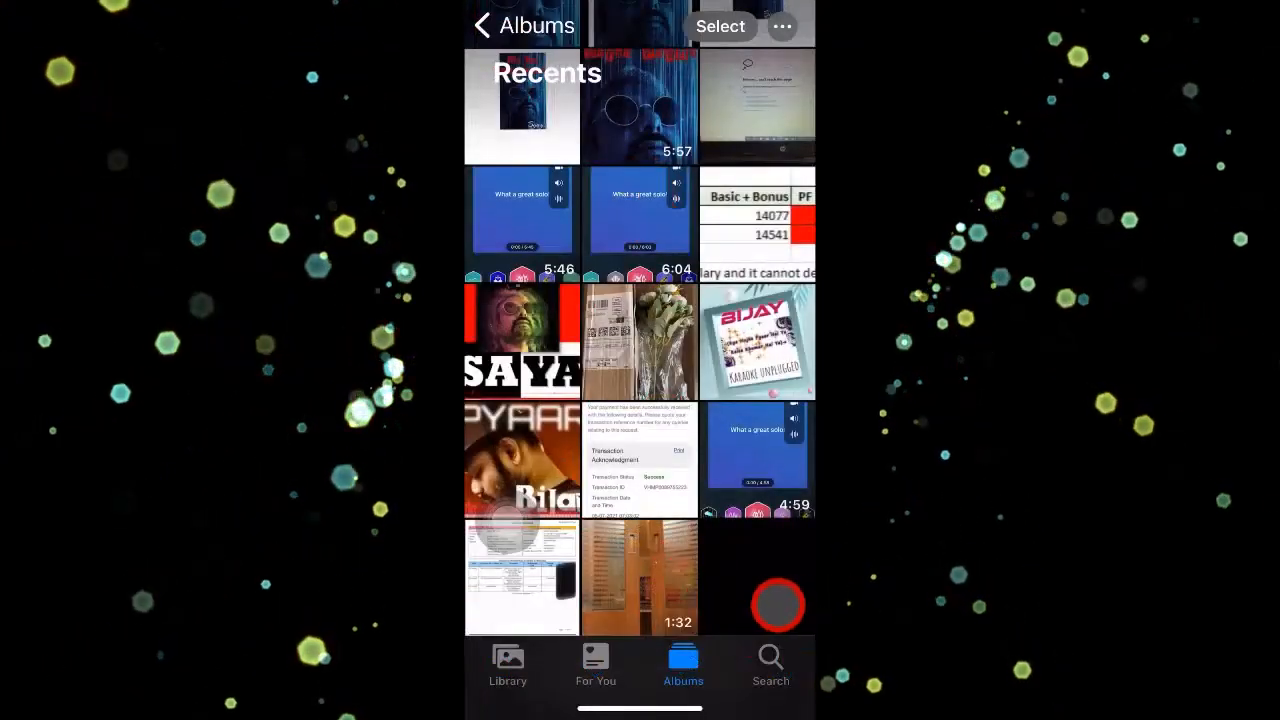